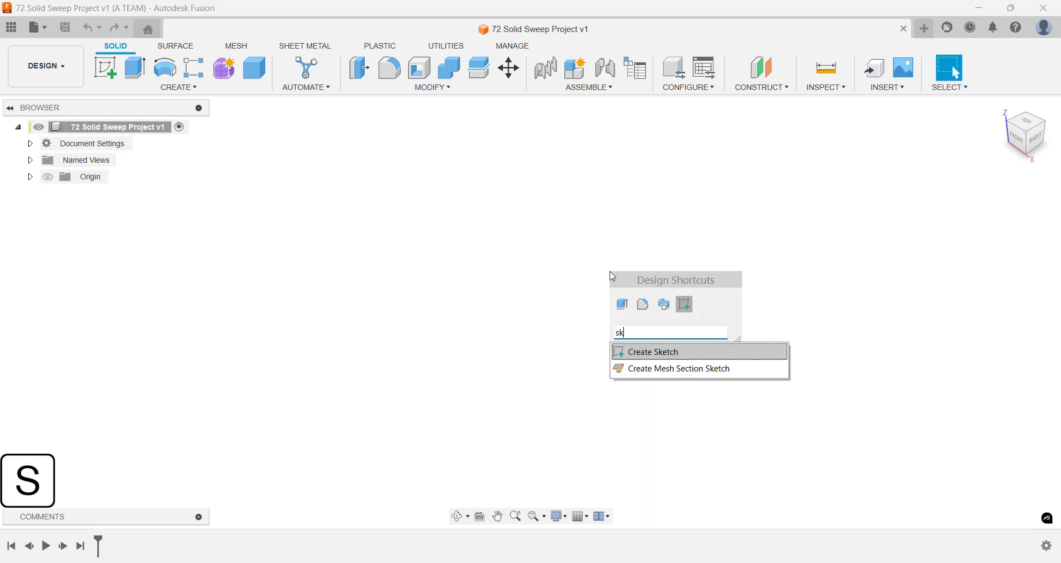
# Sketch a 50 mm diameter circle centred on the origin on the XY ground plane.
pyautogui.click(654, 352)
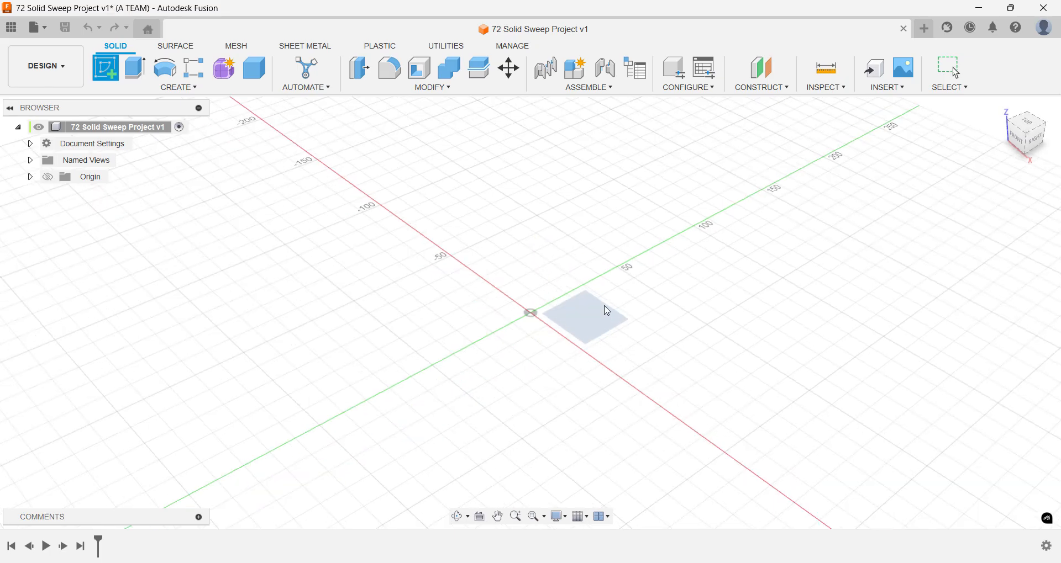
pyautogui.click(580, 318)
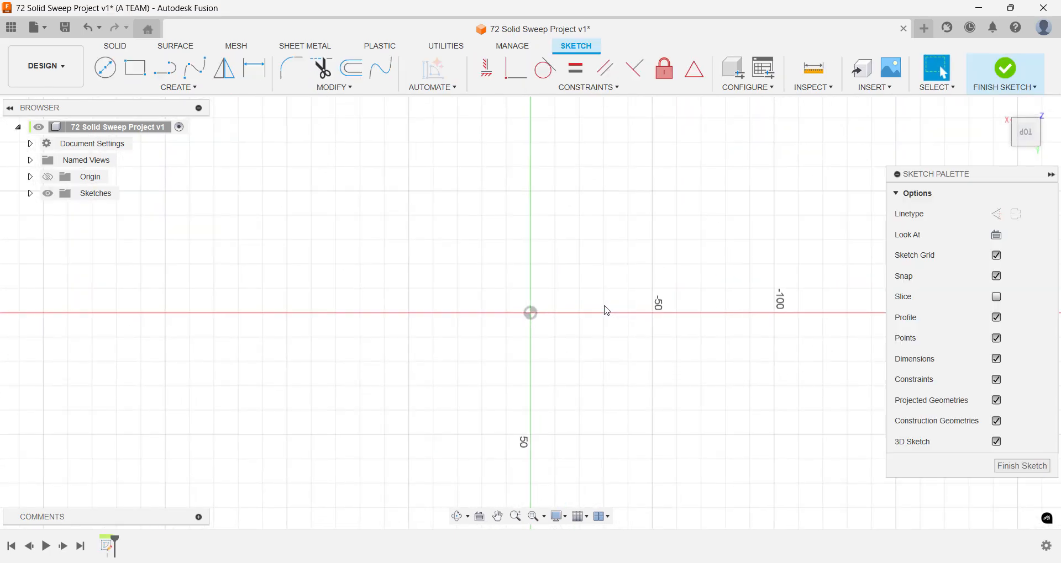
pyautogui.click(105, 66)
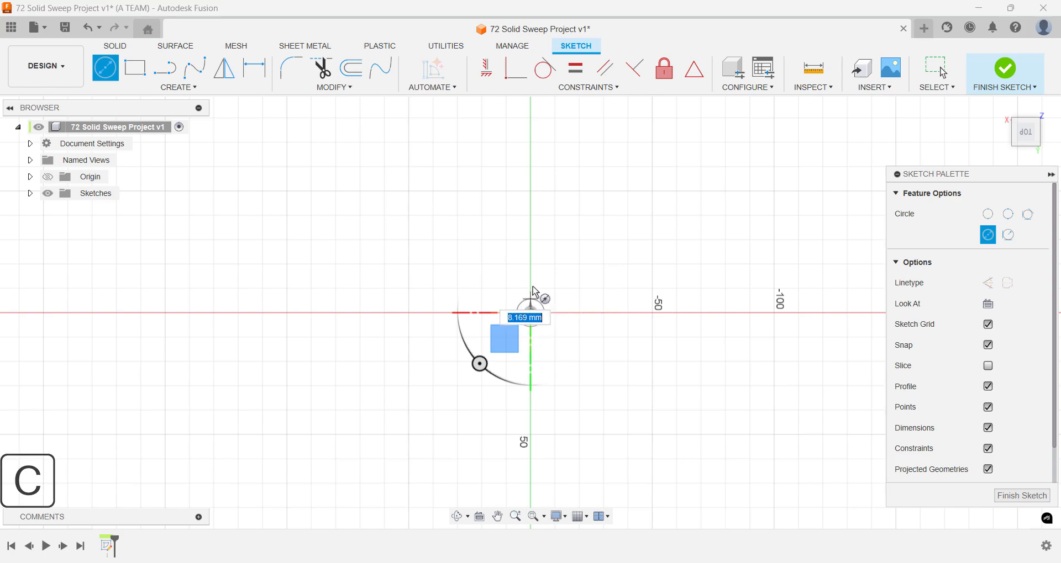
pyautogui.write('50')
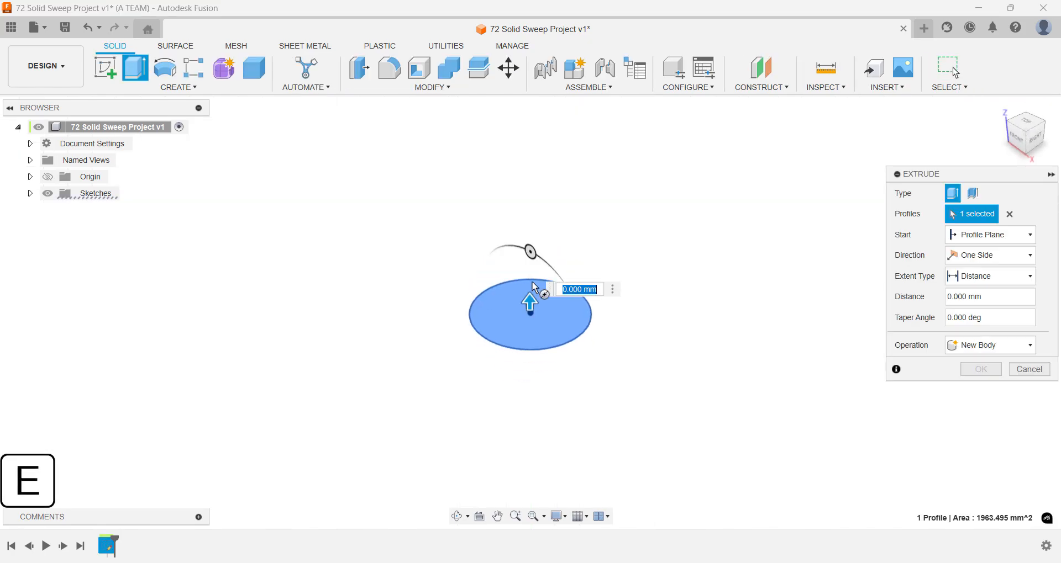
# Extrude the 50 mm circle 75 mm upward into a solid cylinder.
pyautogui.write('75')
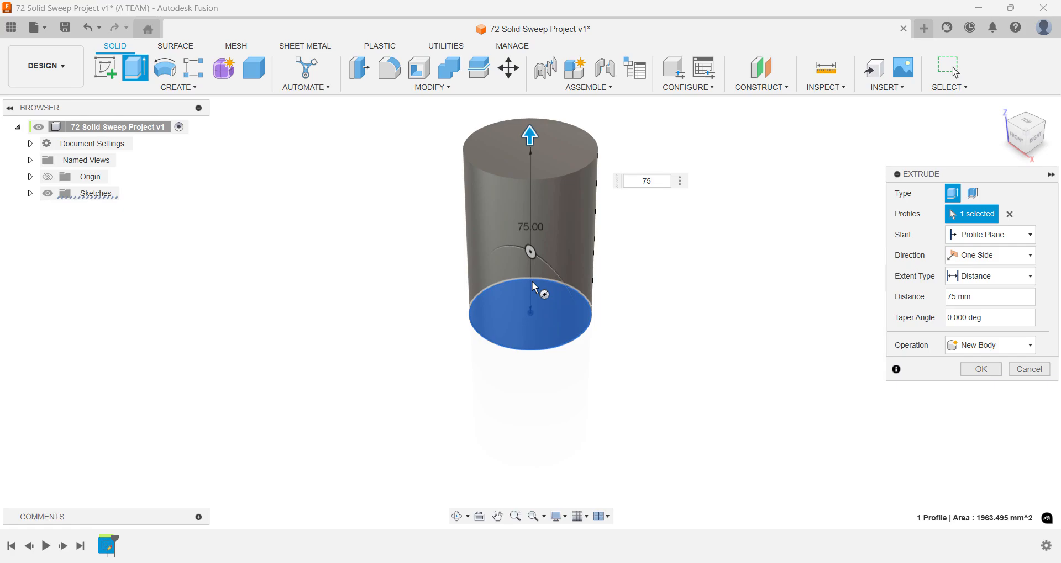
pyautogui.click(980, 370)
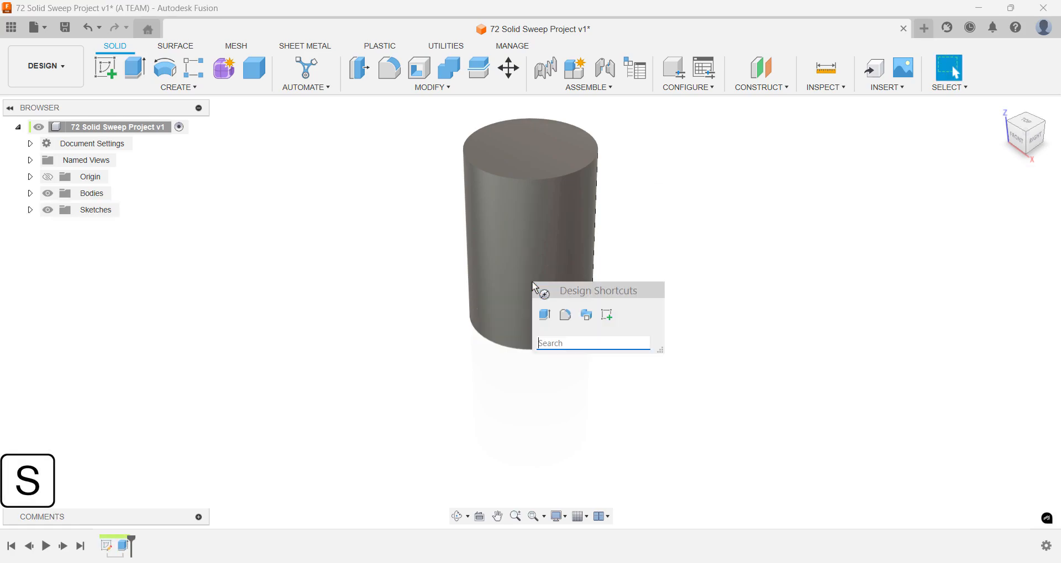
# Shell the cylinder with 2.5 mm inside thickness, removing its top face.
pyautogui.write('shell')
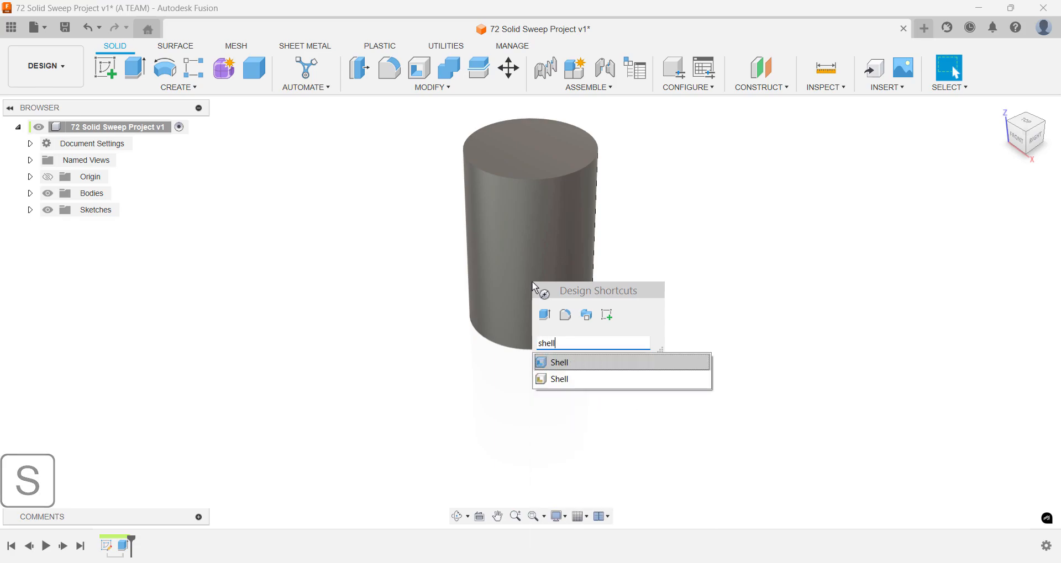
pyautogui.click(558, 362)
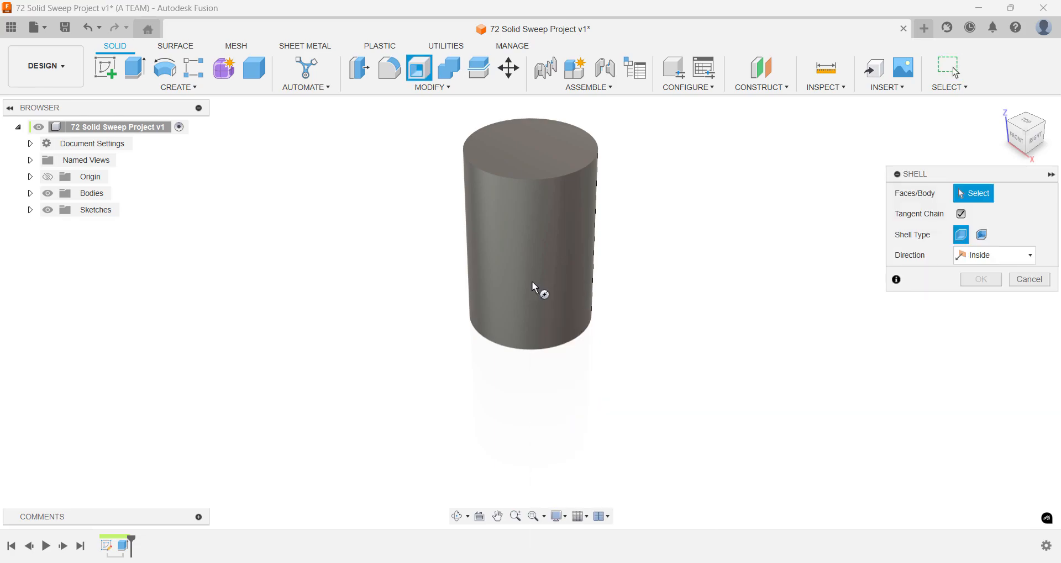
pyautogui.click(521, 145)
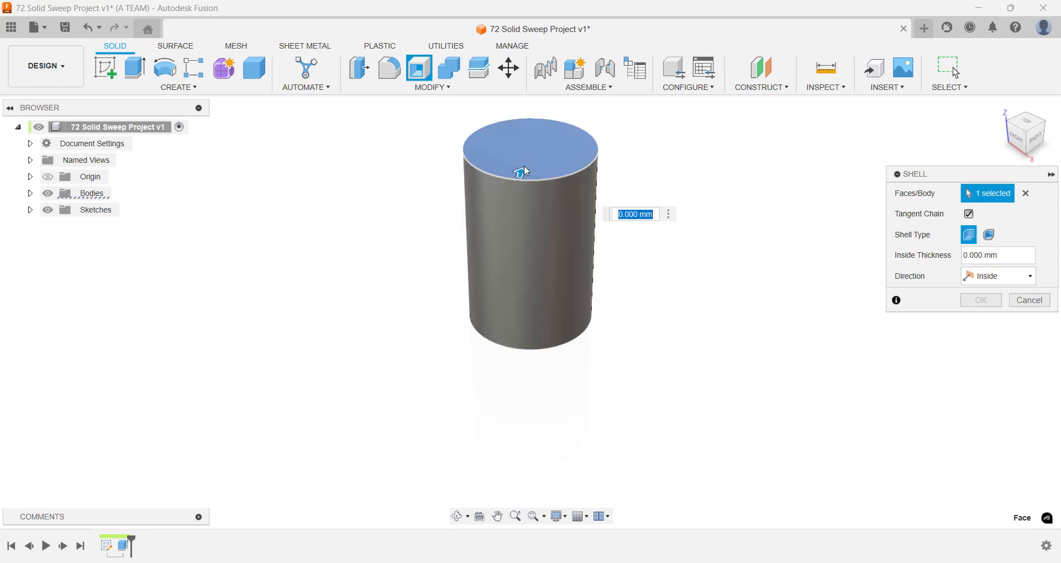
pyautogui.write('2.5')
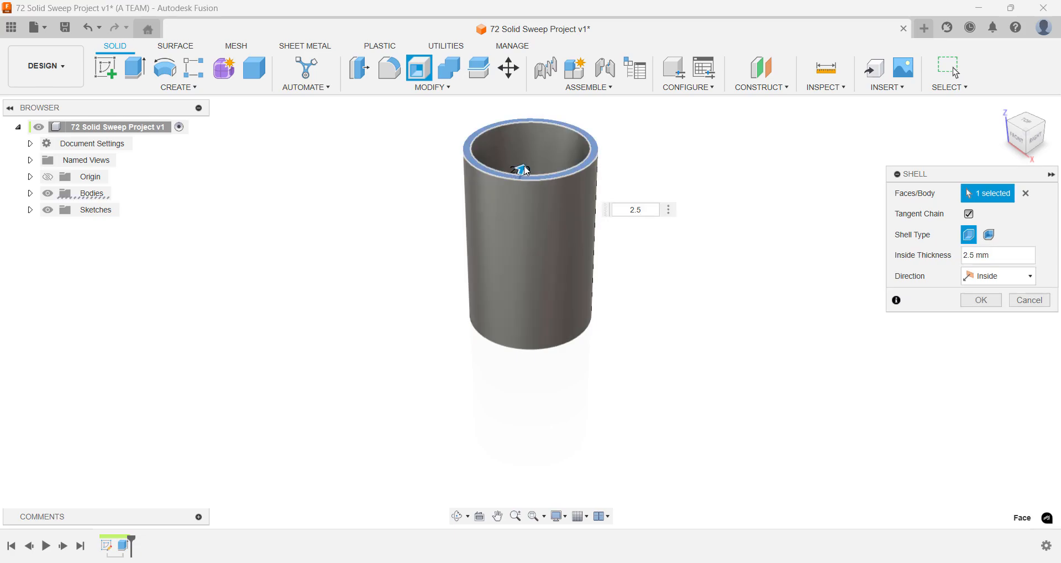
pyautogui.click(980, 299)
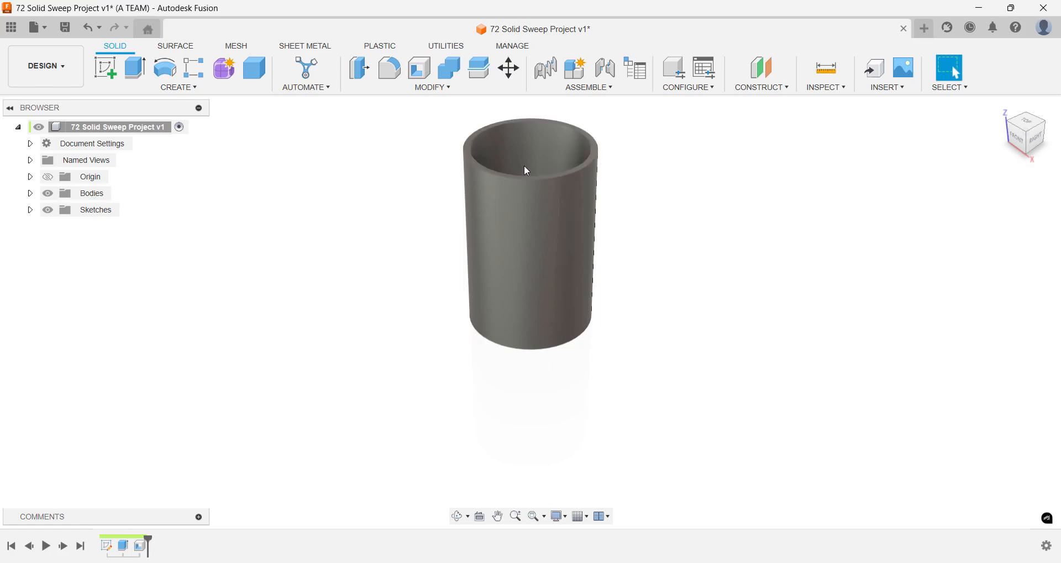
pyautogui.moveTo(976, 118)
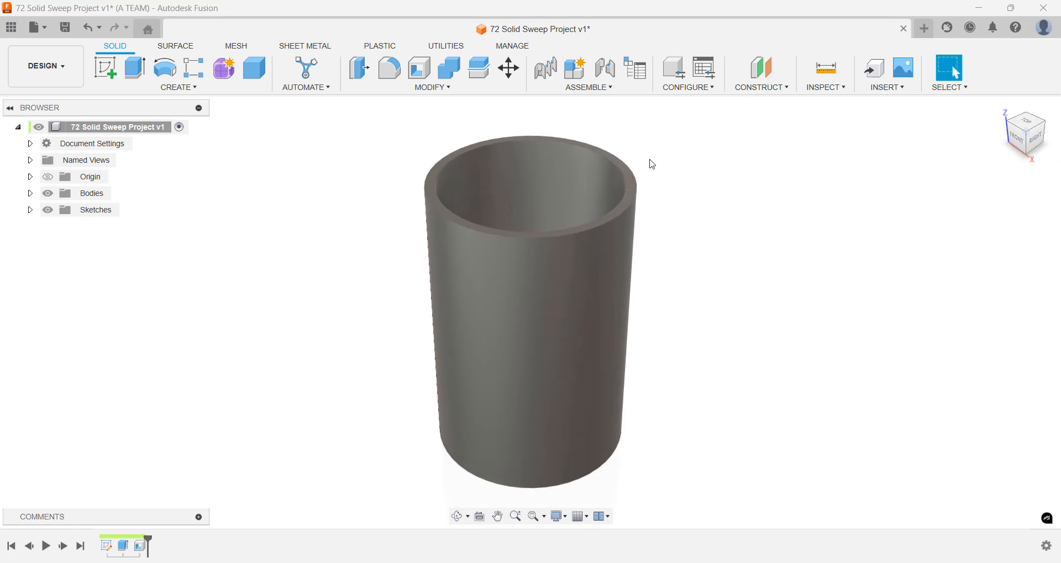
# Create a new sketch on the tube's open top face.
pyautogui.press('s')
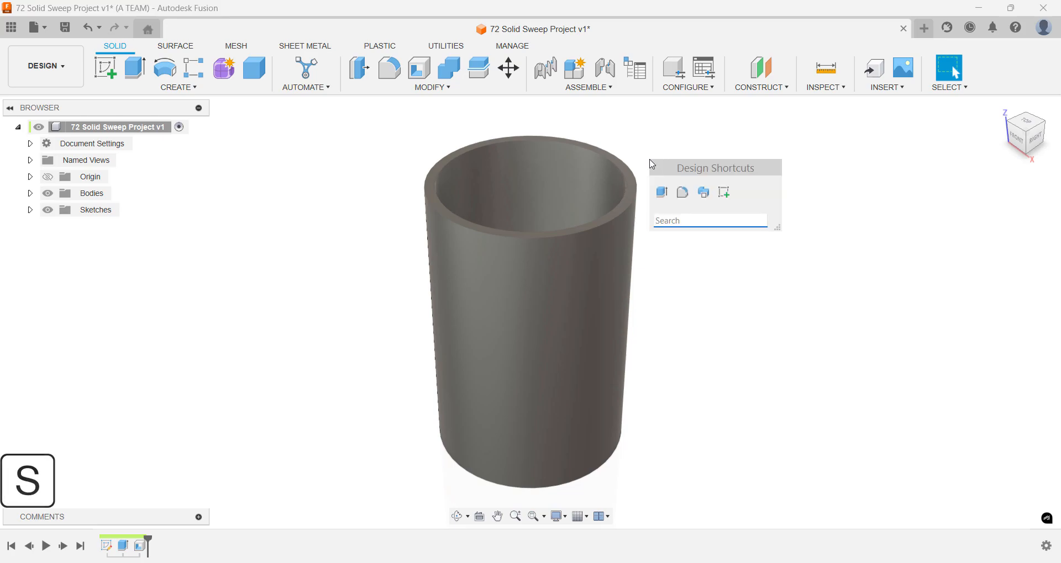
pyautogui.write('ske')
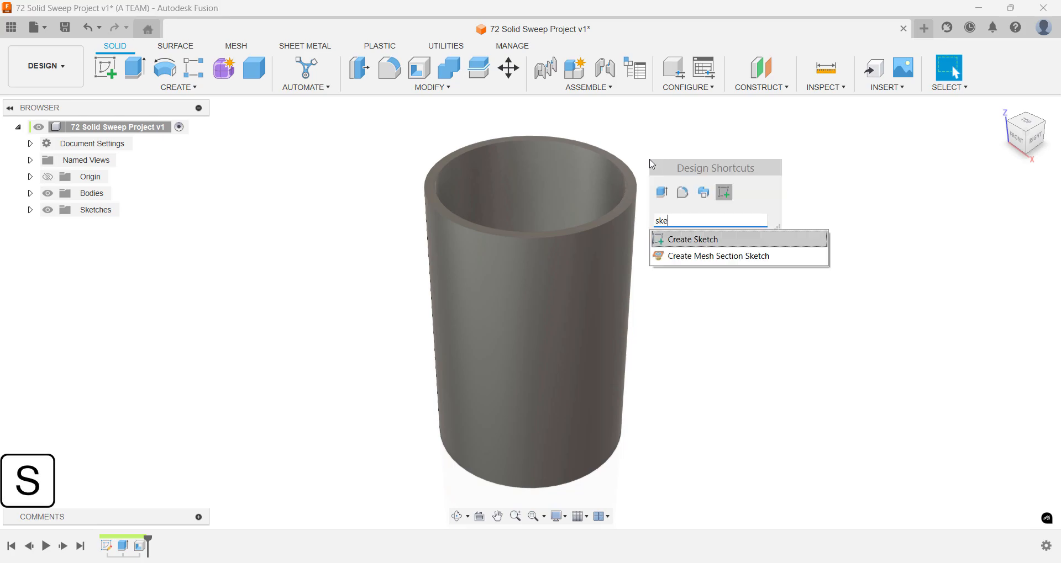
pyautogui.click(690, 239)
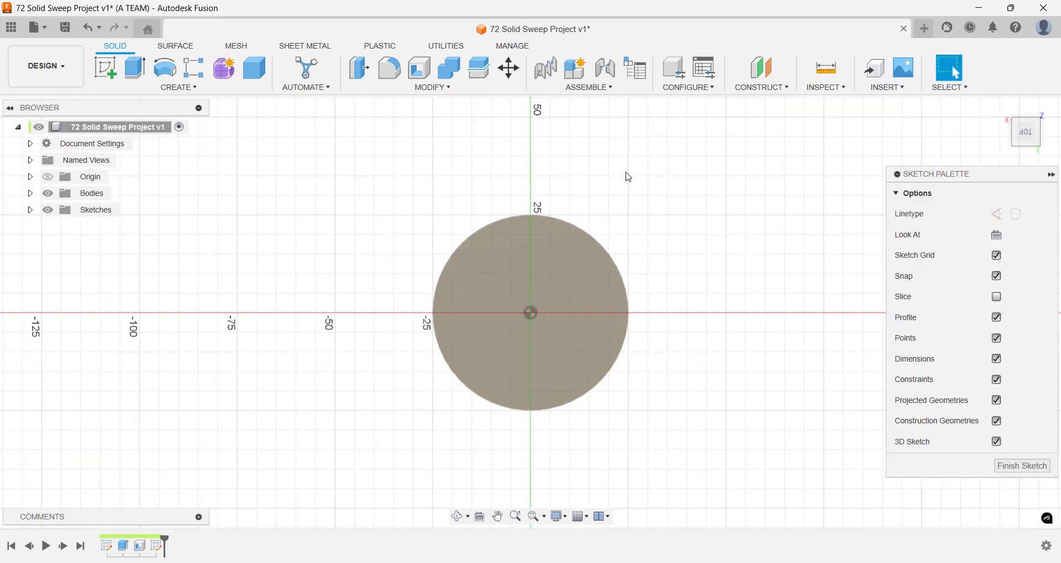
# Project the tube's circular edges into the sketch.
pyautogui.press('s')
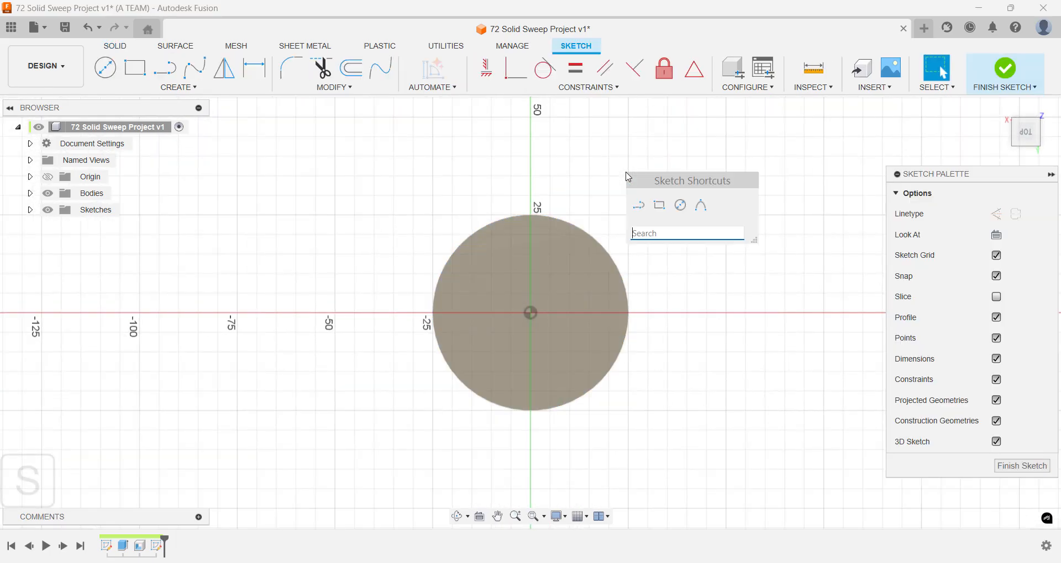
pyautogui.write('proj')
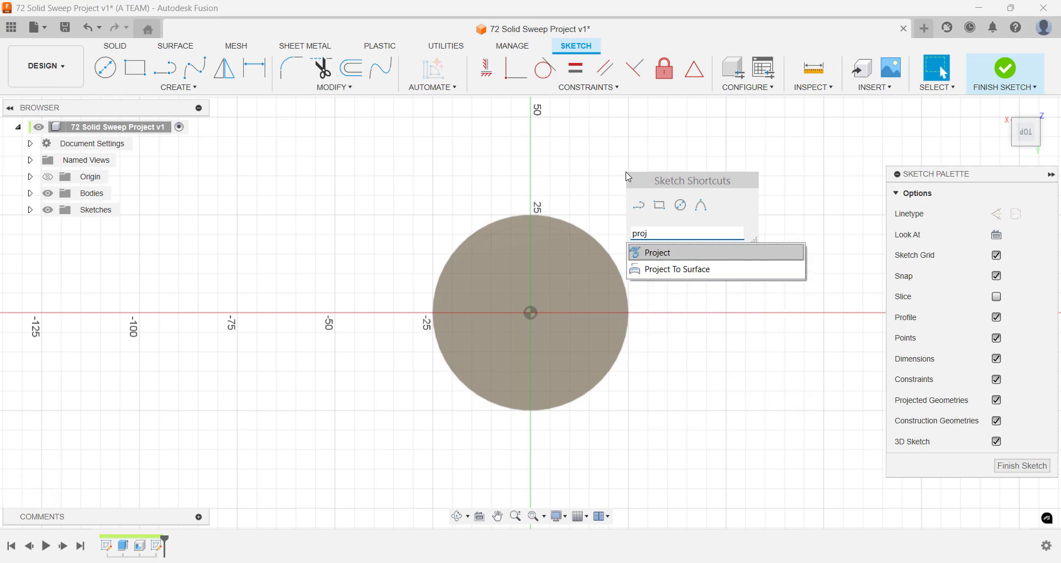
pyautogui.click(657, 253)
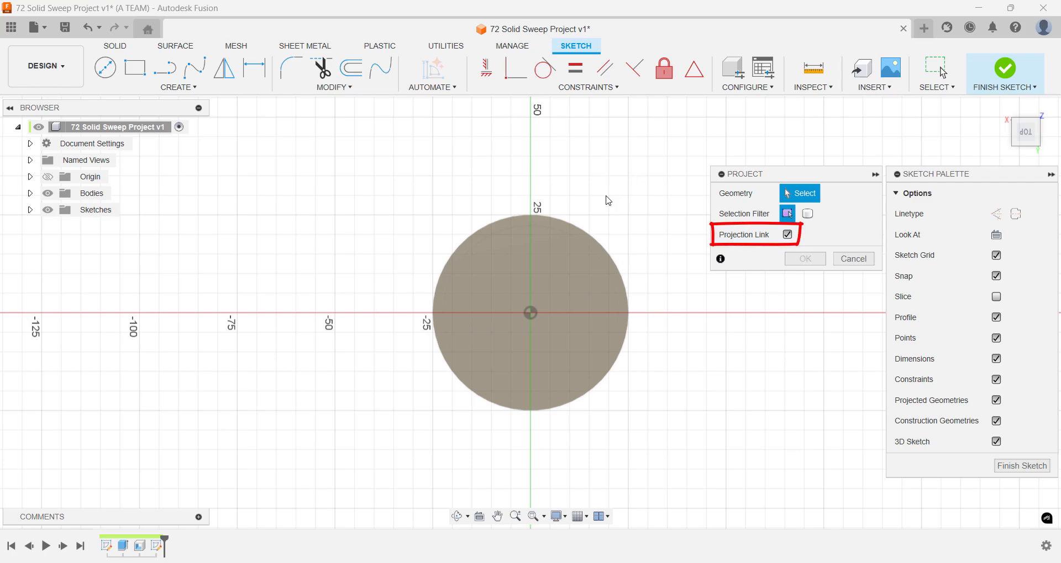
pyautogui.click(568, 240)
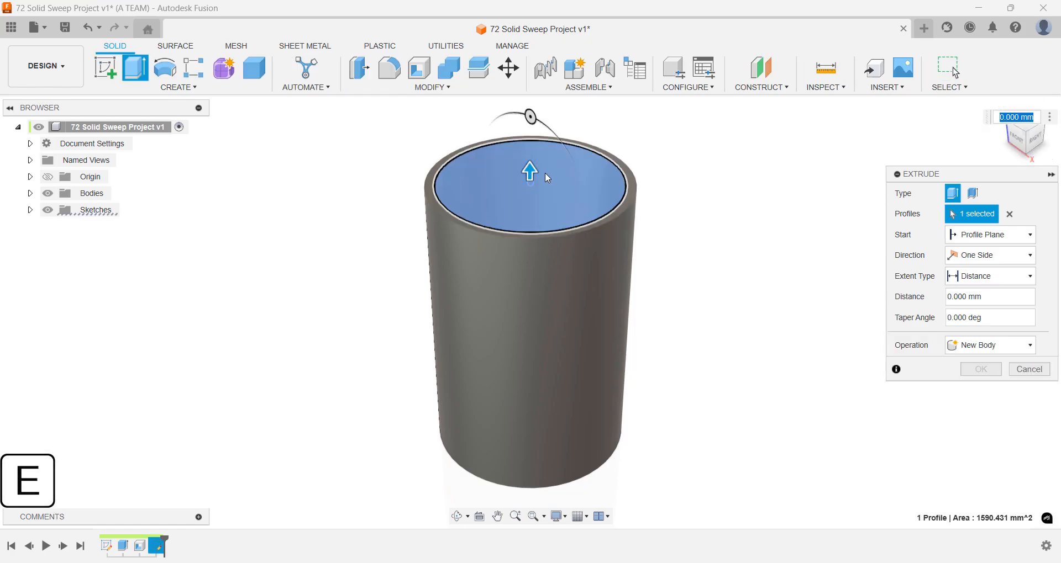
# Extrude the inner circle profile 72.5 mm downward as a join to fill the tube.
pyautogui.moveTo(529, 169); pyautogui.dragTo(529, 206)
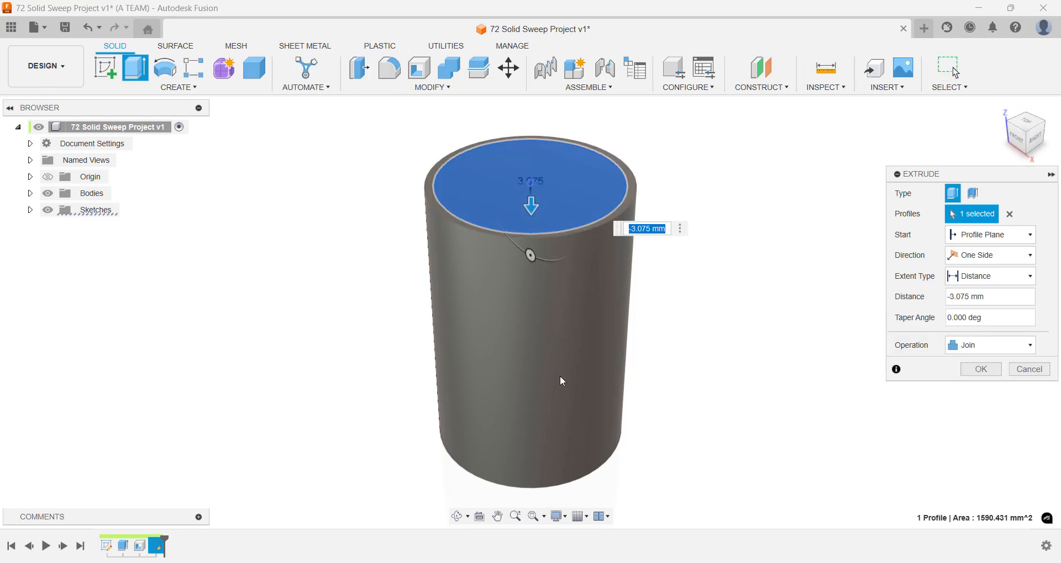
pyautogui.moveTo(531, 205); pyautogui.dragTo(531, 428)
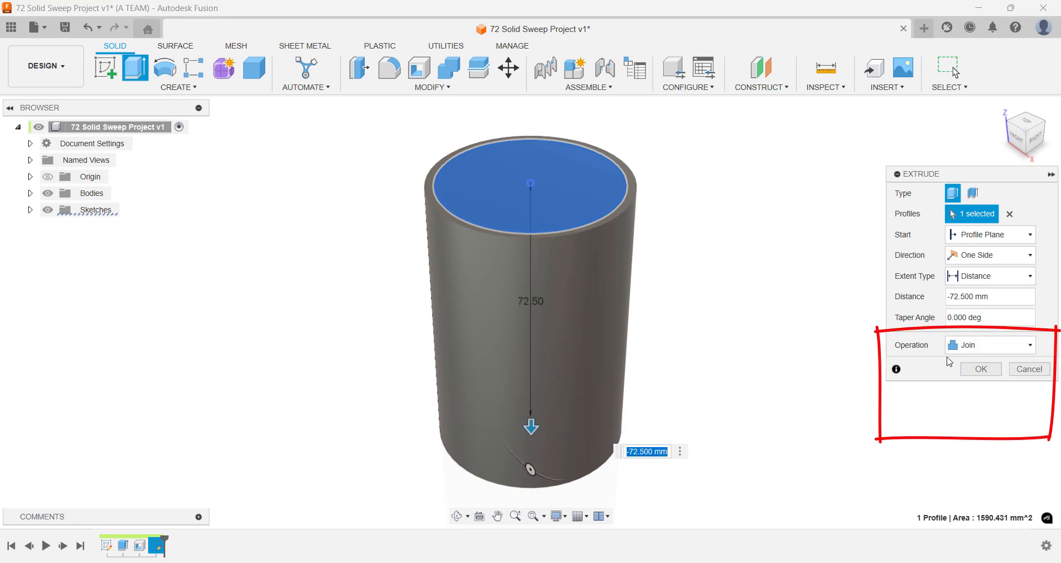
pyautogui.click(988, 345)
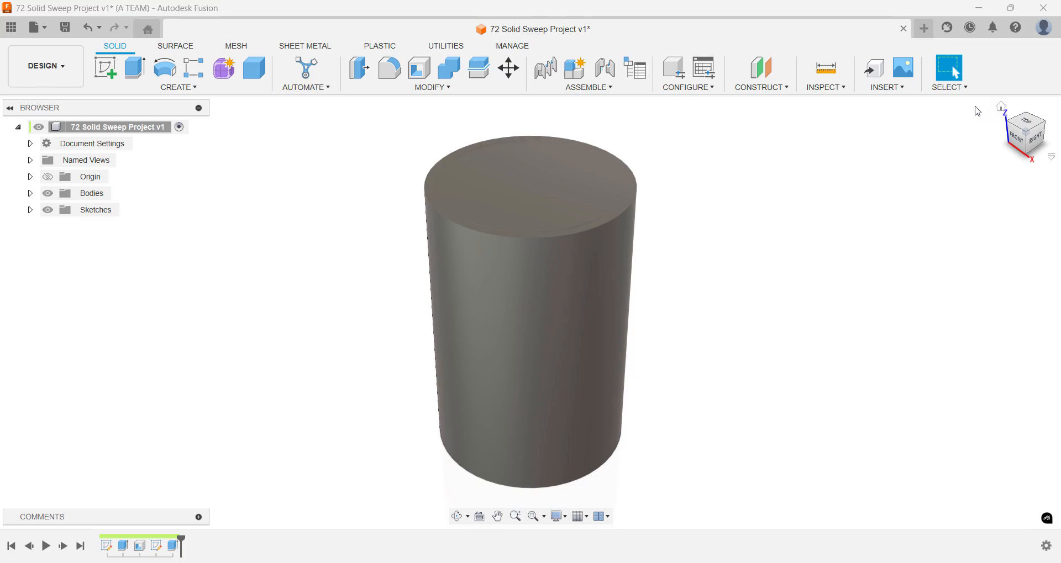
# Add an XZ-plane section analysis to confirm the cylinder is solid, then hide it.
pyautogui.click(822, 87)
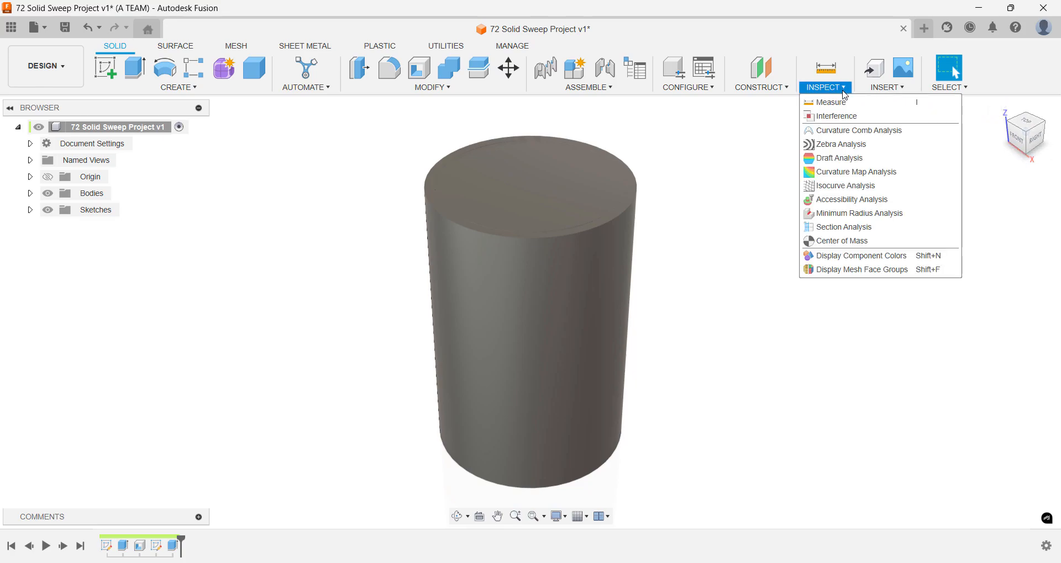
pyautogui.moveTo(842, 226)
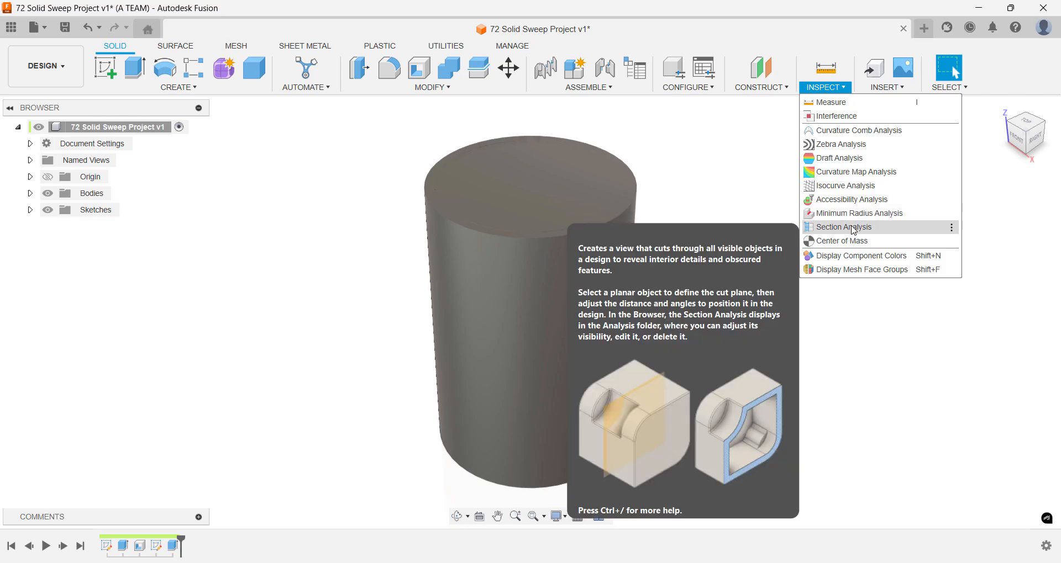
pyautogui.click(842, 226)
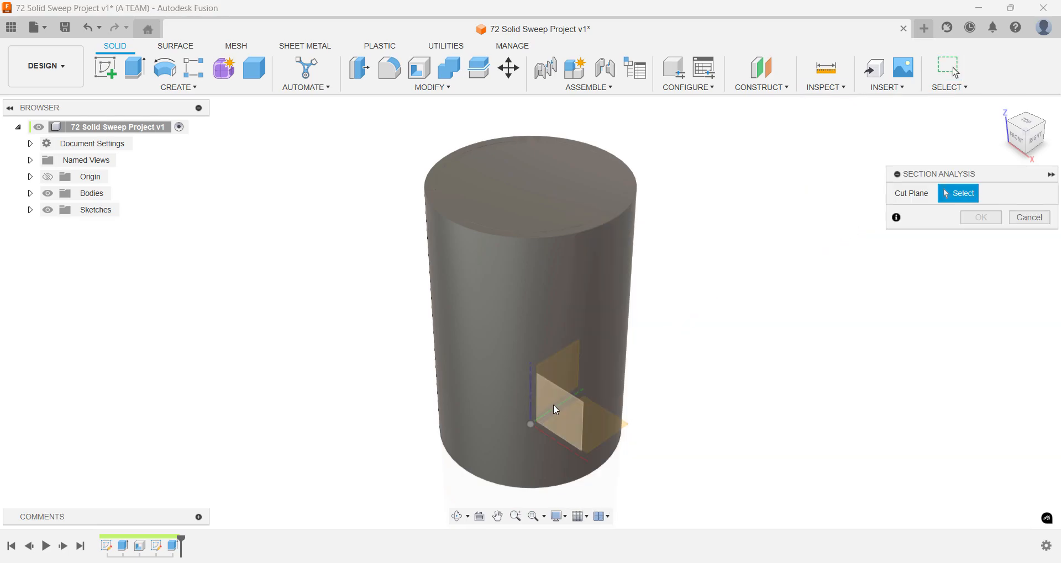
pyautogui.click(562, 406)
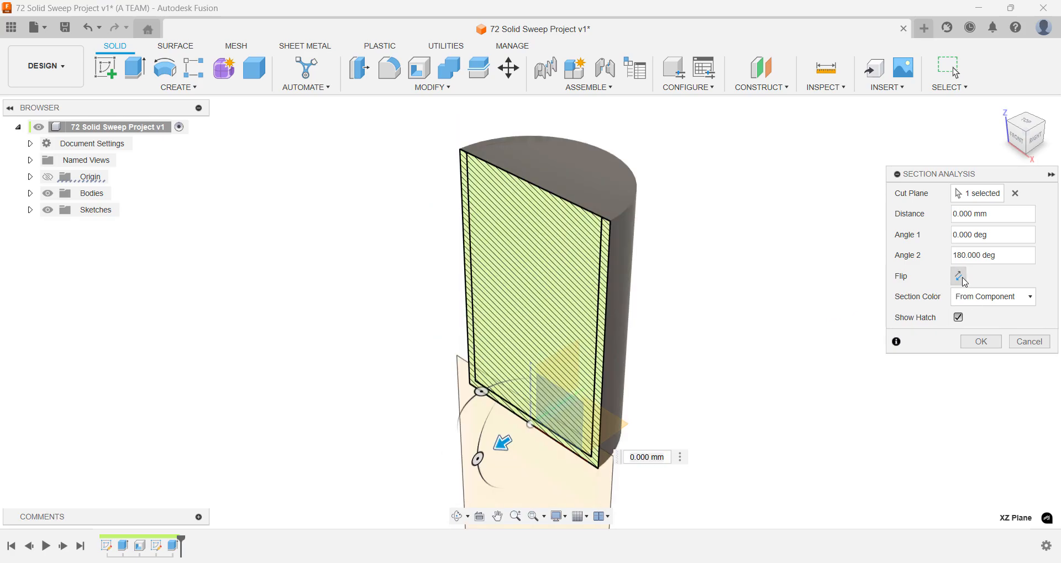
pyautogui.moveTo(948, 283)
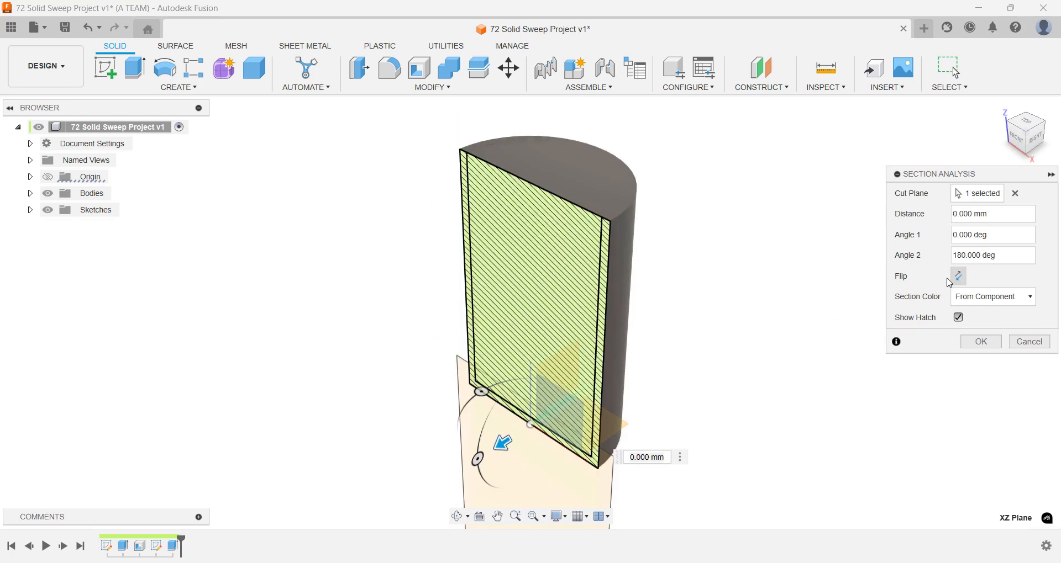
pyautogui.moveTo(364, 281)
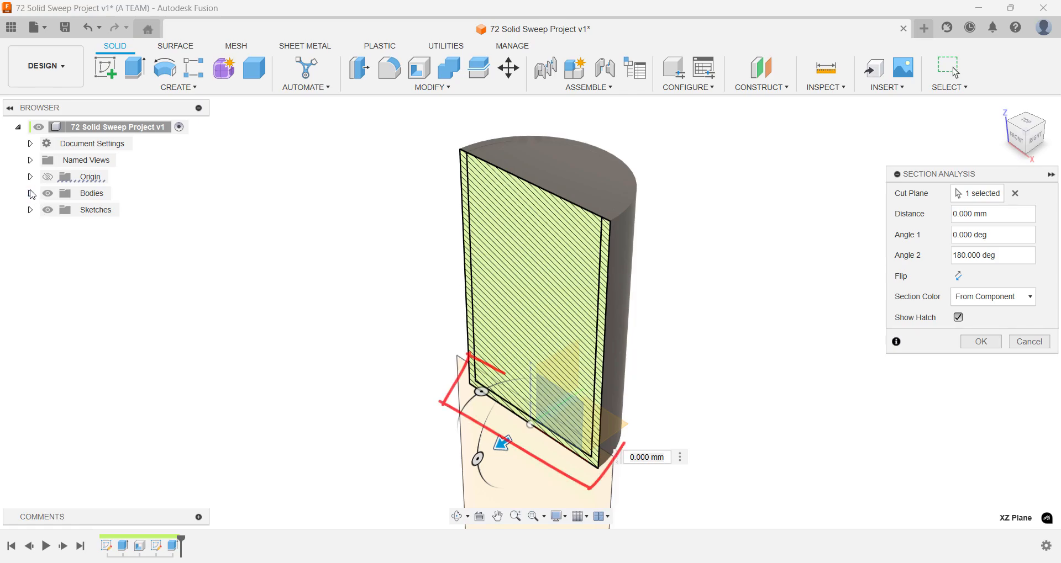
pyautogui.click(29, 193)
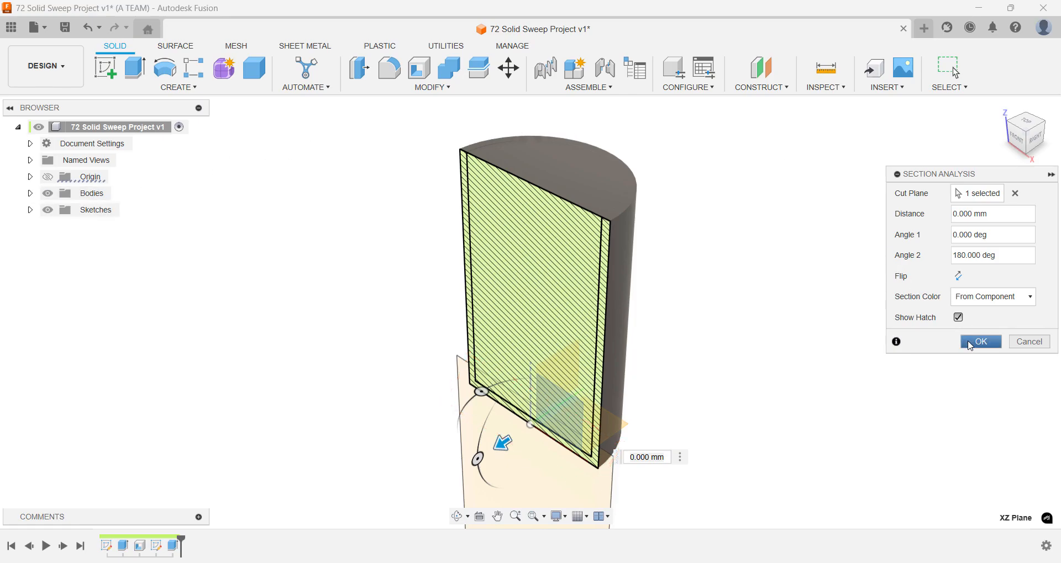
pyautogui.click(979, 341)
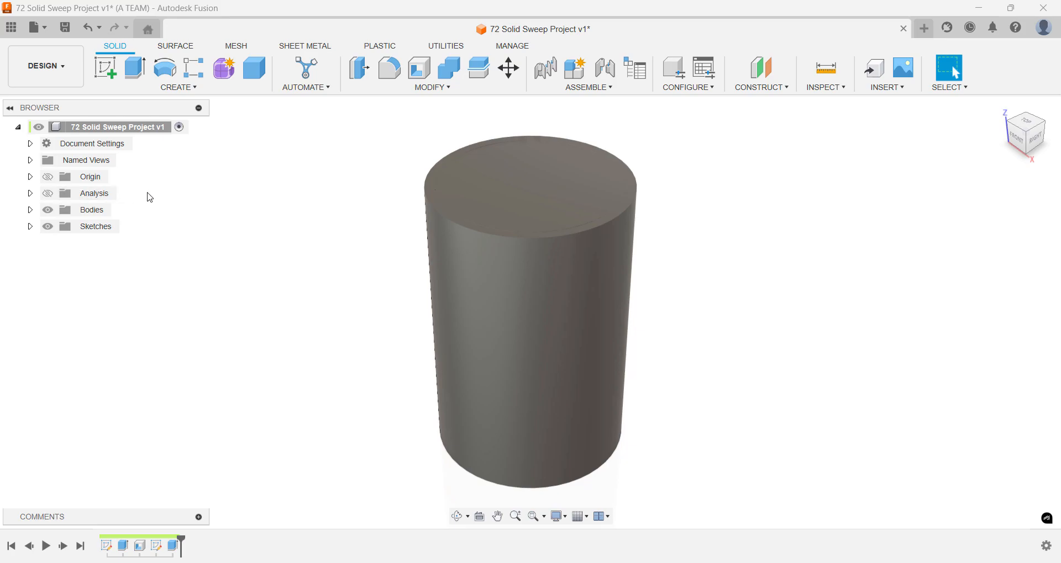
# Start a new sketch on the XZ plane and draw a small circle.
pyautogui.write('sk')
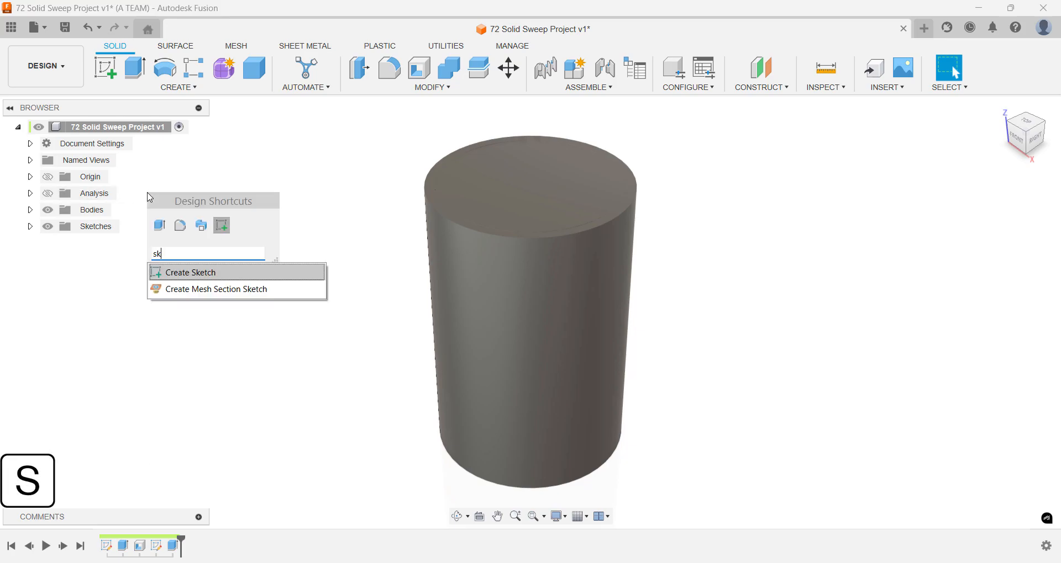
pyautogui.click(191, 272)
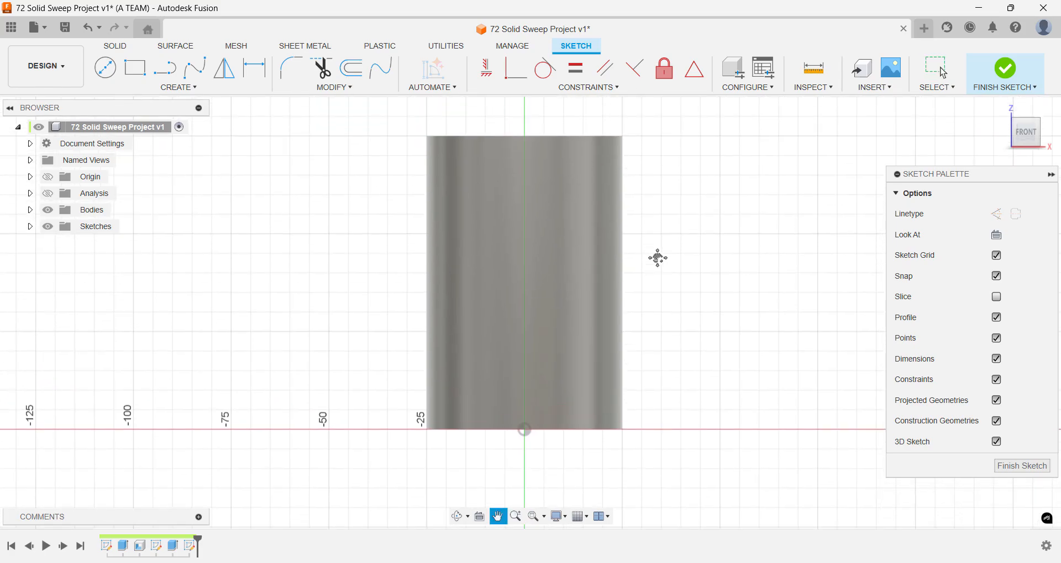
pyautogui.click(105, 67)
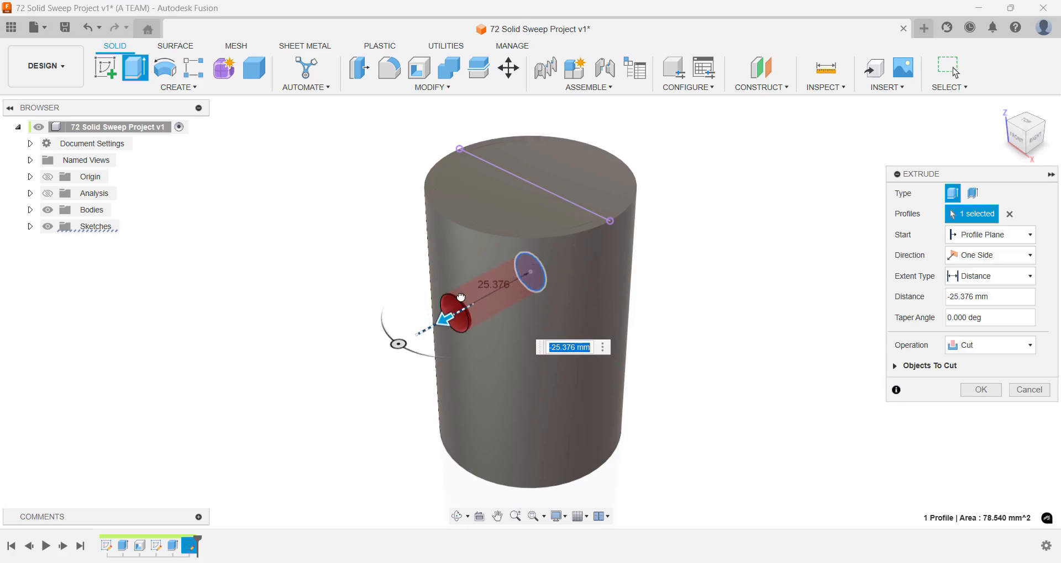
# Extrude the small circle -35 mm as a New Body to form the side knob.
pyautogui.click(569, 347)
pyautogui.write('-35')
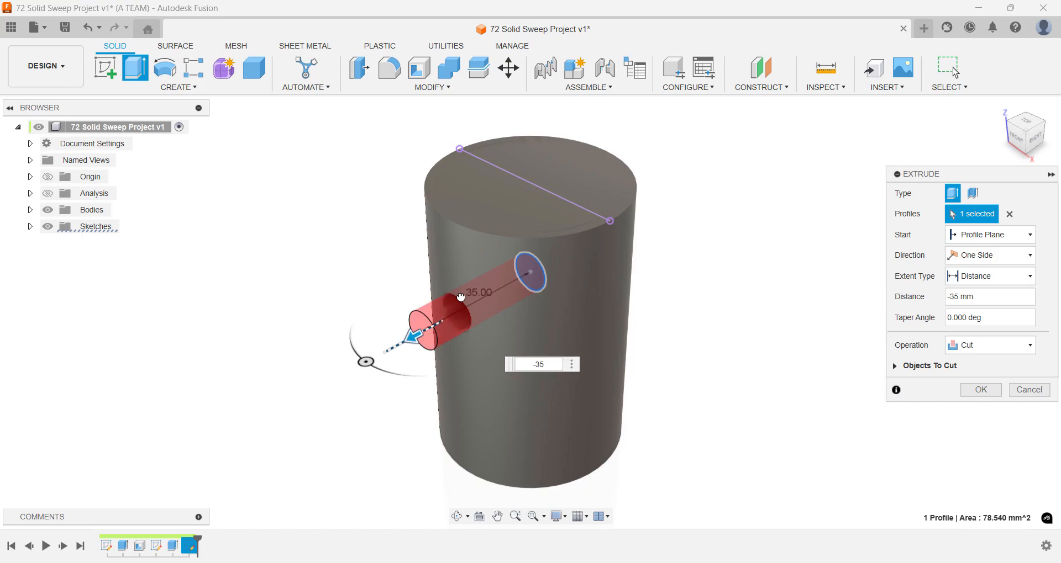
pyautogui.moveTo(892, 350)
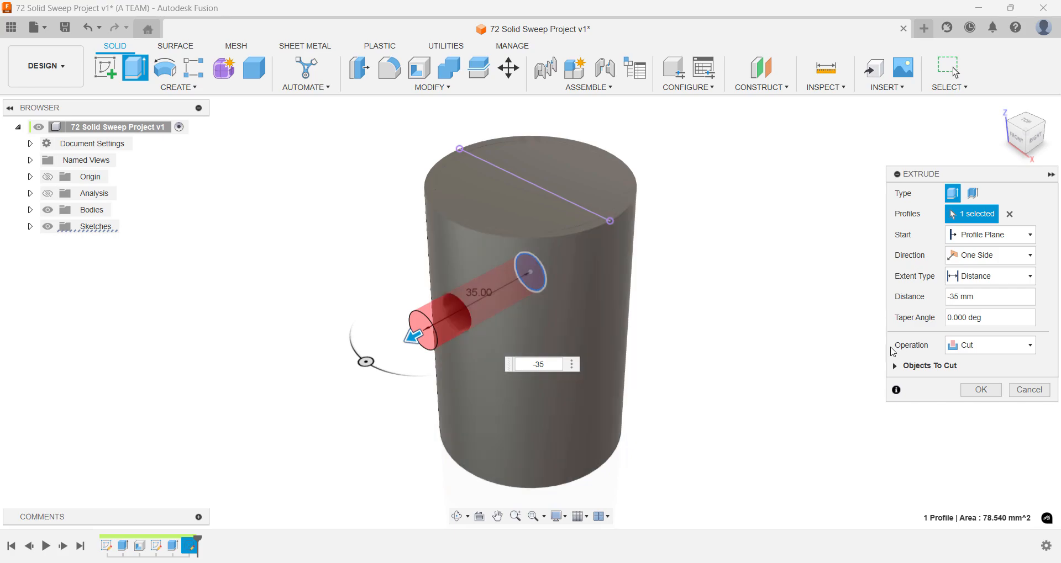
pyautogui.click(988, 345)
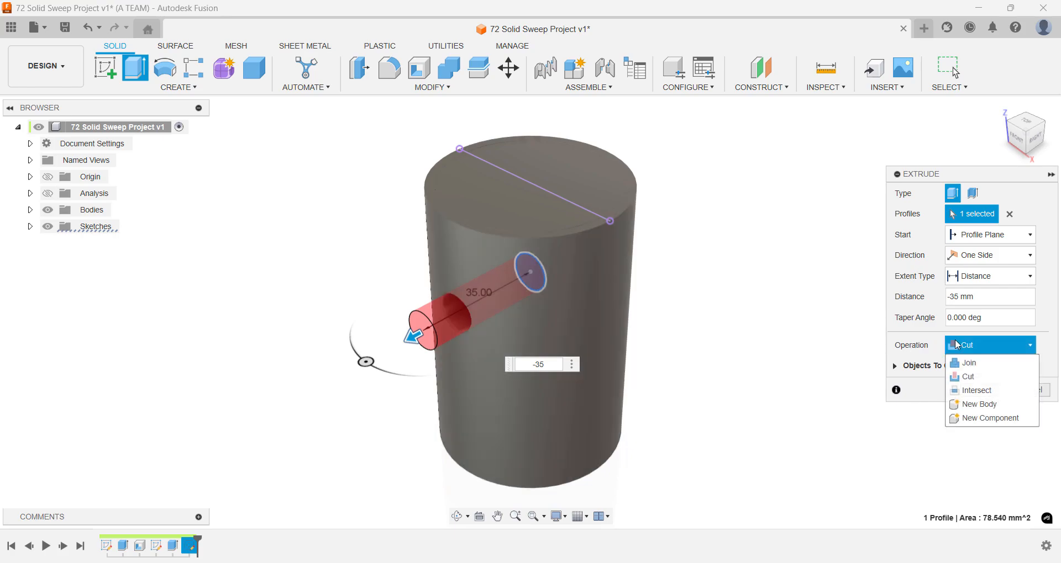
pyautogui.click(978, 404)
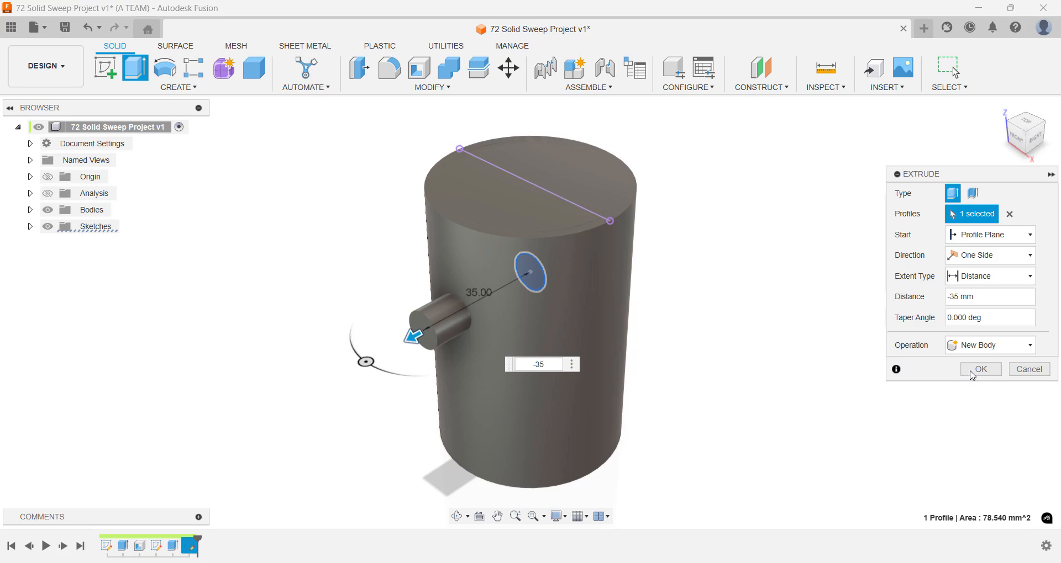
pyautogui.click(979, 369)
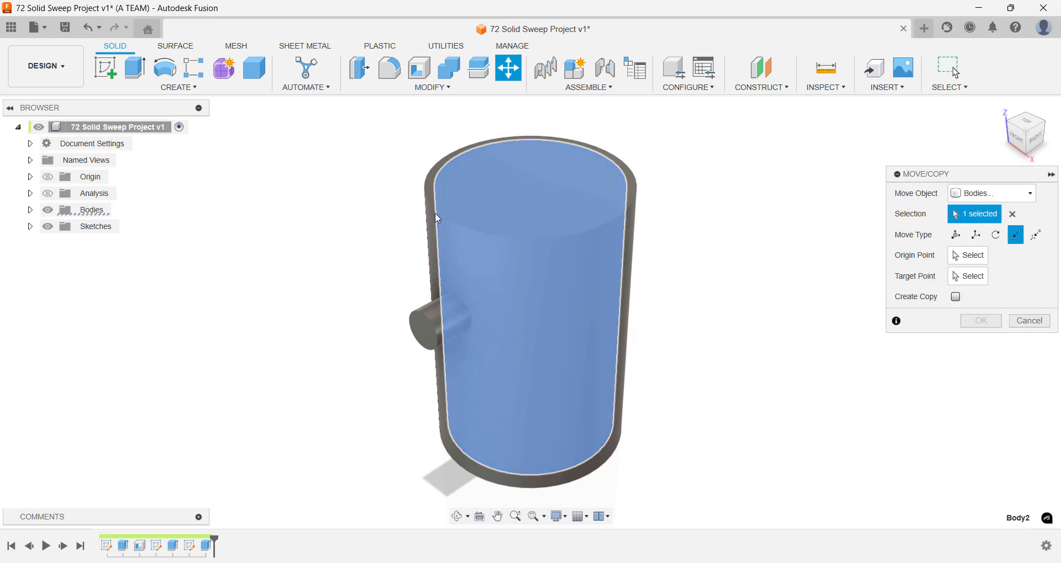
# Free-move the inner cylinder and knob 40 mm upward above the base.
pyautogui.click(419, 324)
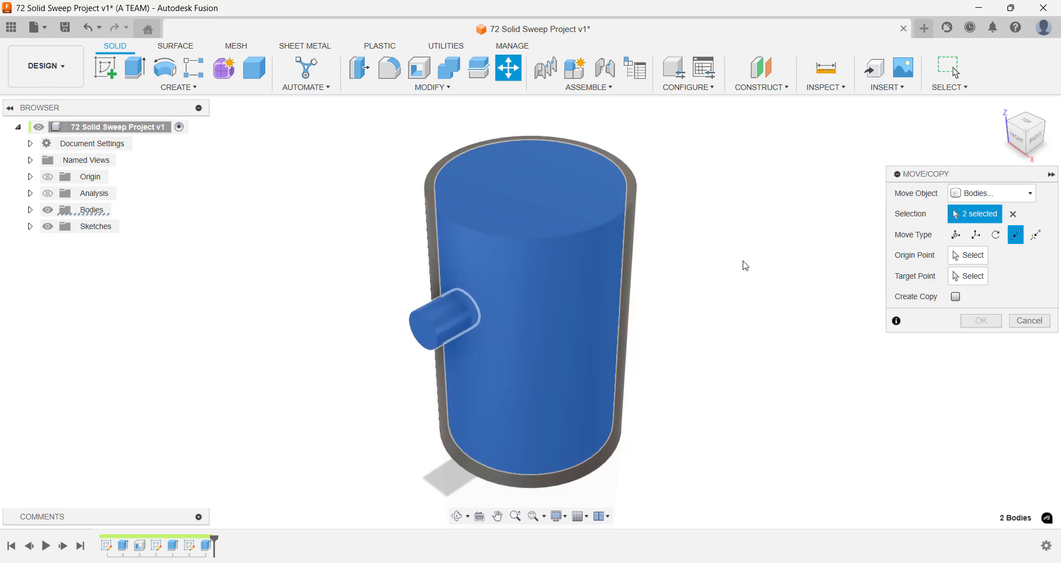
pyautogui.moveTo(955, 235)
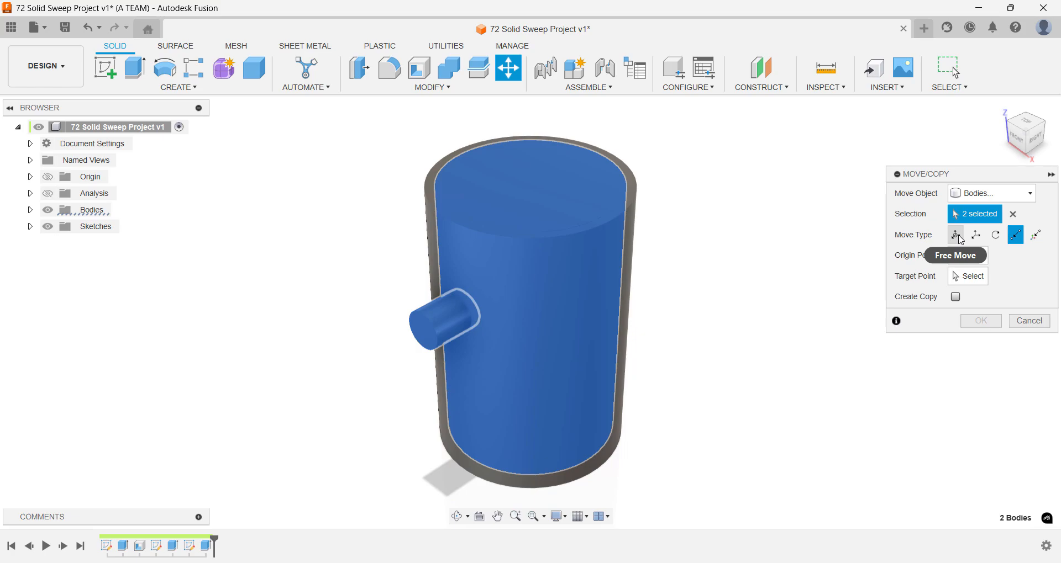
pyautogui.click(955, 234)
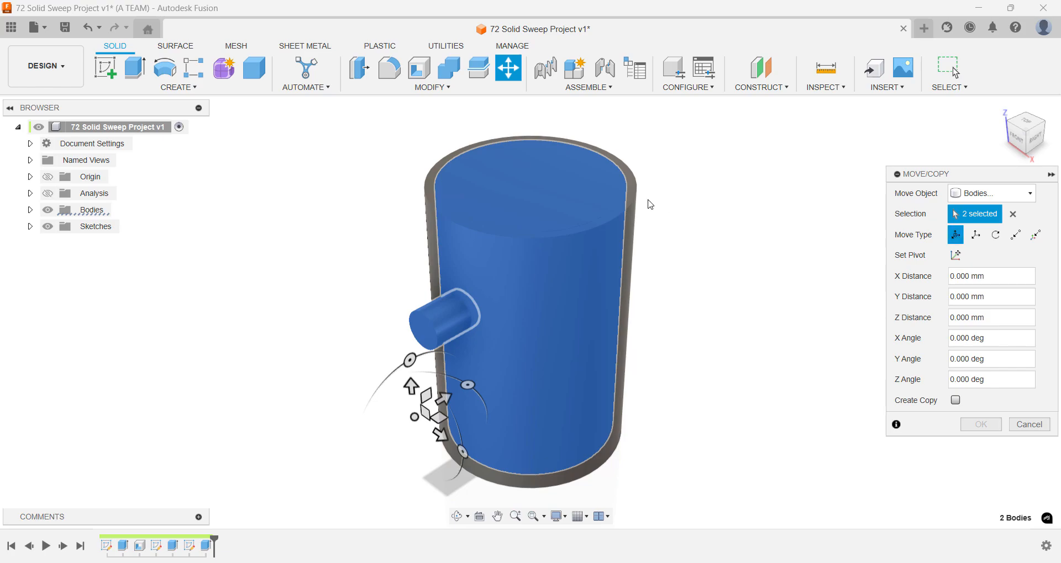
pyautogui.moveTo(871, 264)
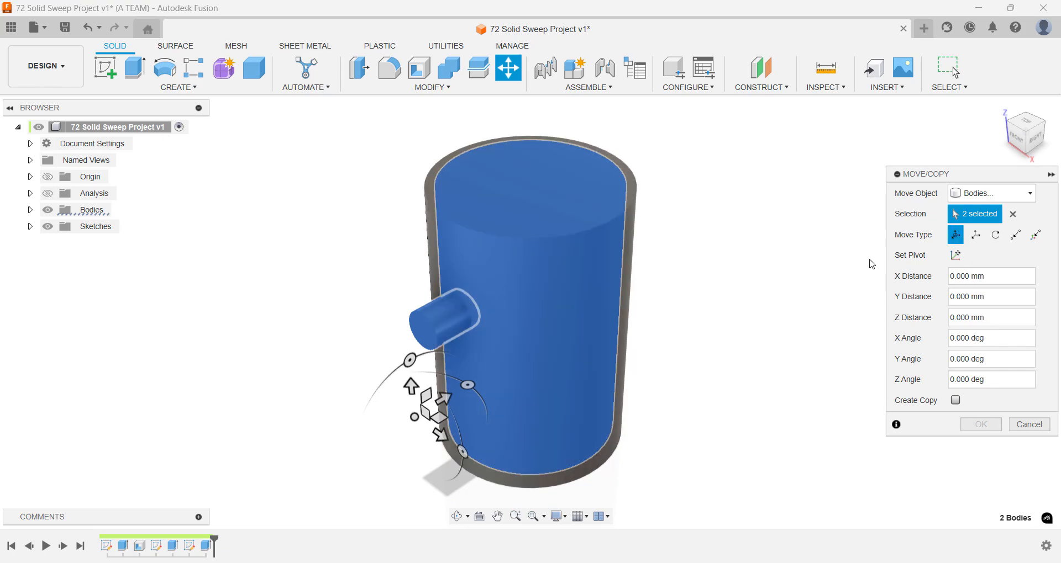
pyautogui.click(955, 255)
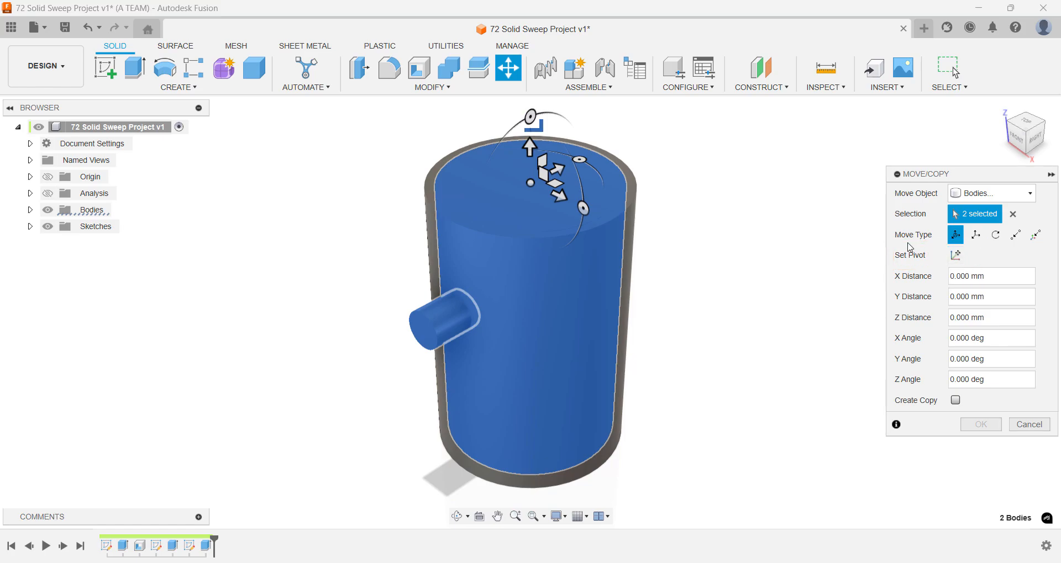
pyautogui.moveTo(528, 145); pyautogui.dragTo(528, 121)
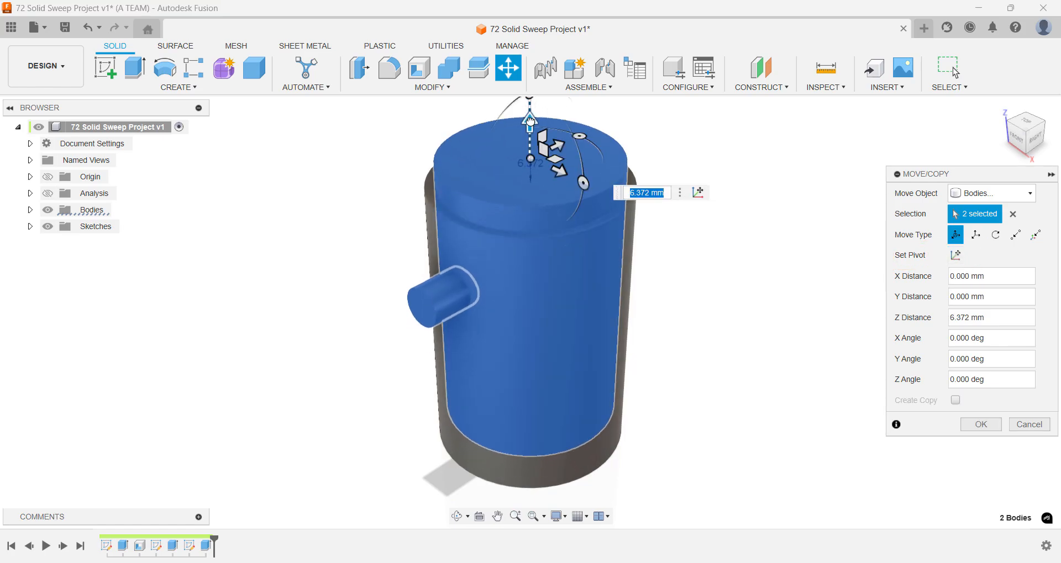
pyautogui.write('40')
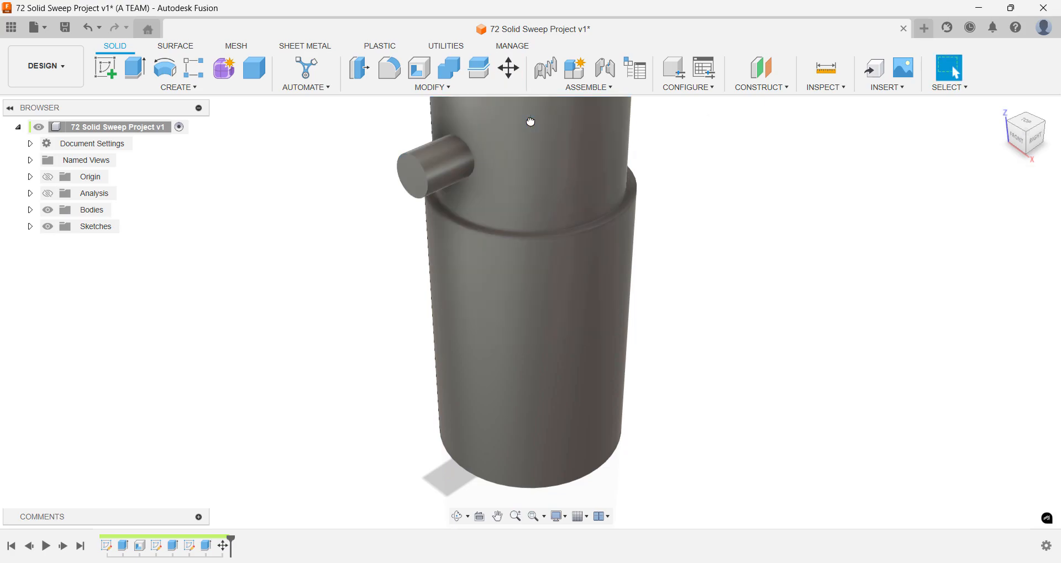
pyautogui.moveTo(928, 122)
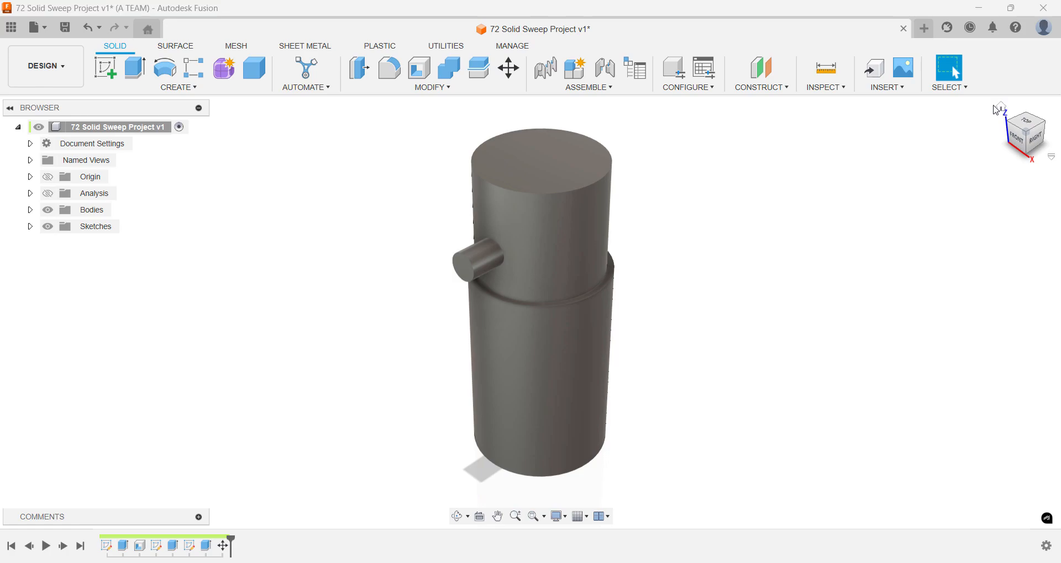
# Add an offset construction plane at -25 mm from the base's top rim face.
pyautogui.press('s')
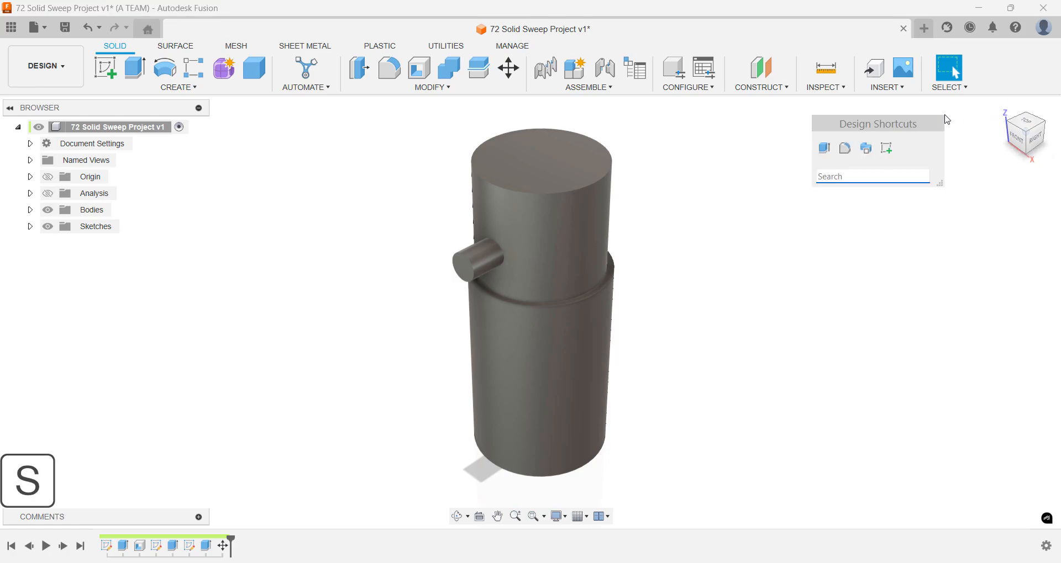
pyautogui.write('off')
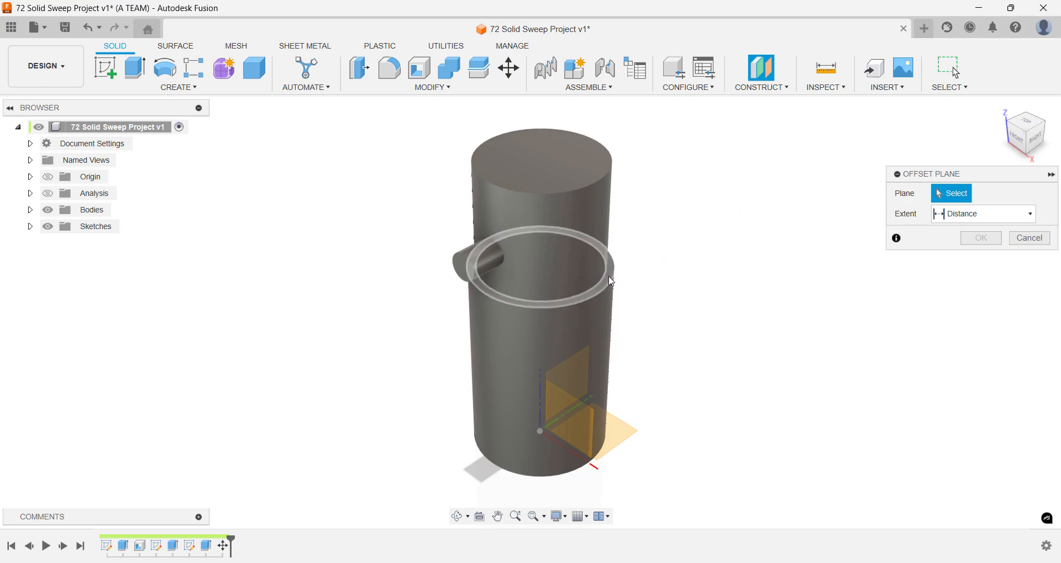
pyautogui.click(535, 264)
pyautogui.write('-25')
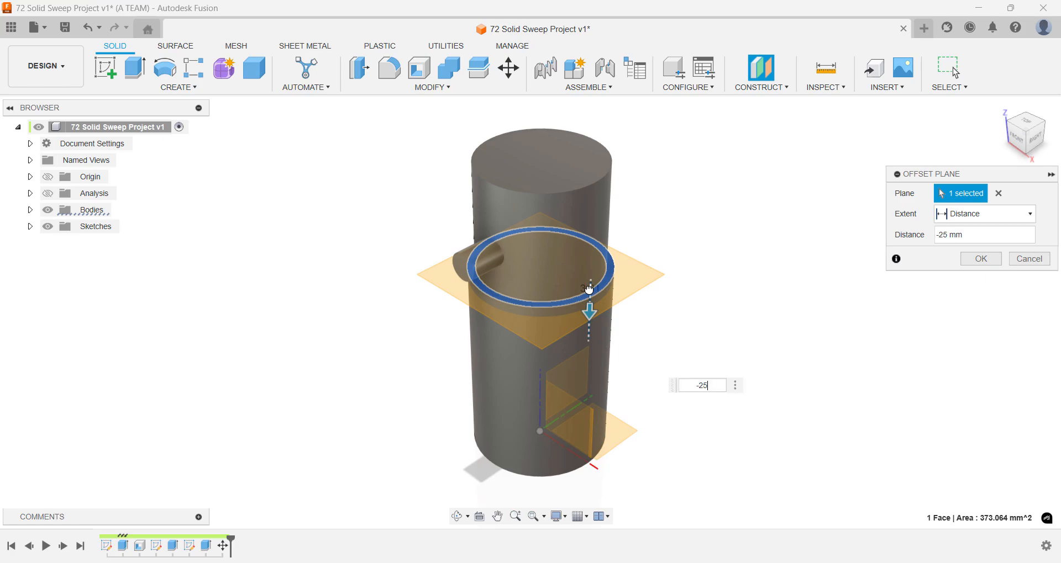
pyautogui.click(979, 258)
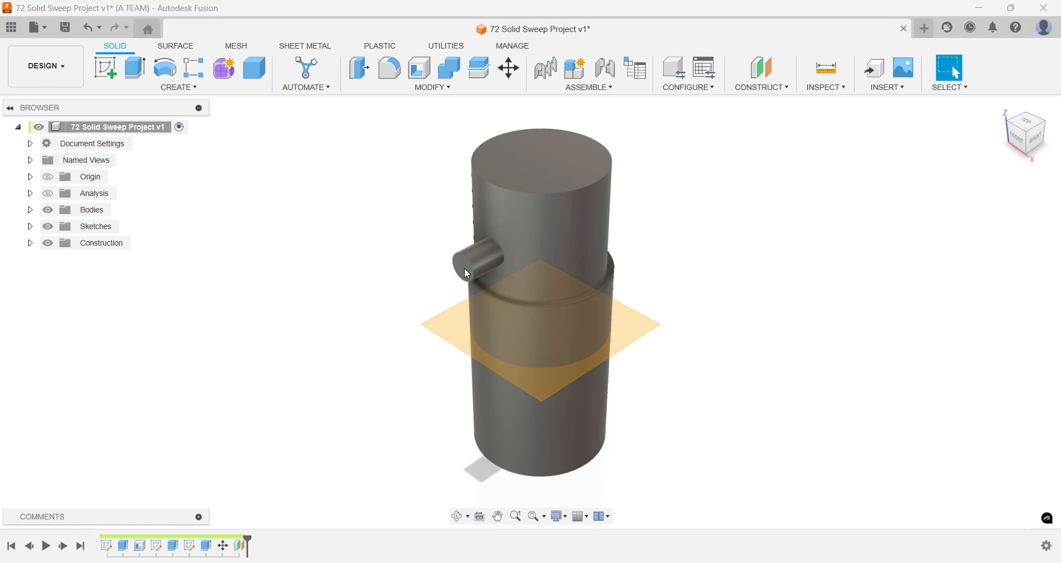
pyautogui.moveTo(440, 275)
pyautogui.write('sk')
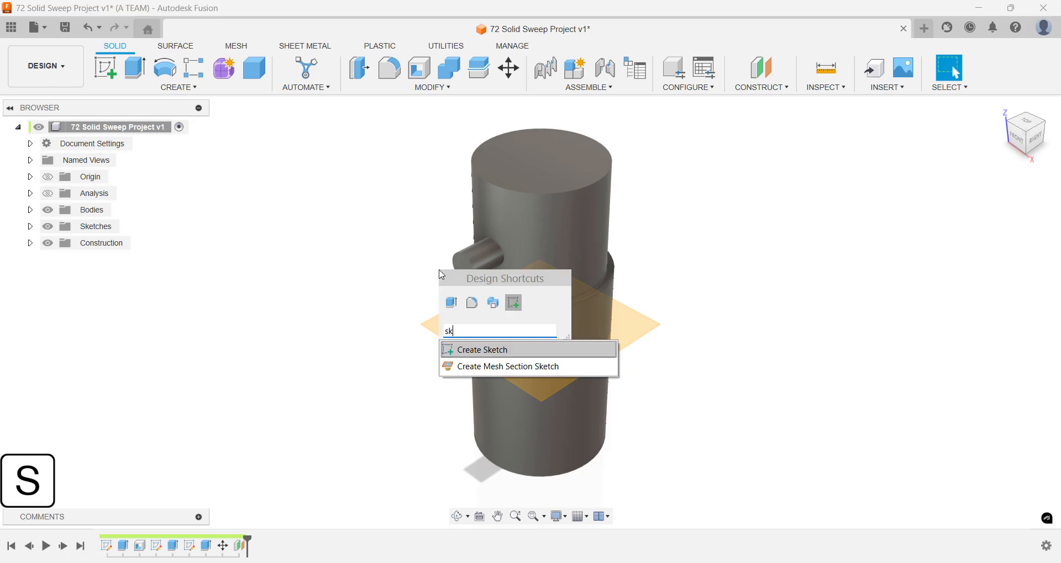
# Sketch radial lines 45° apart from the origin and a line from the knob centre.
pyautogui.click(478, 350)
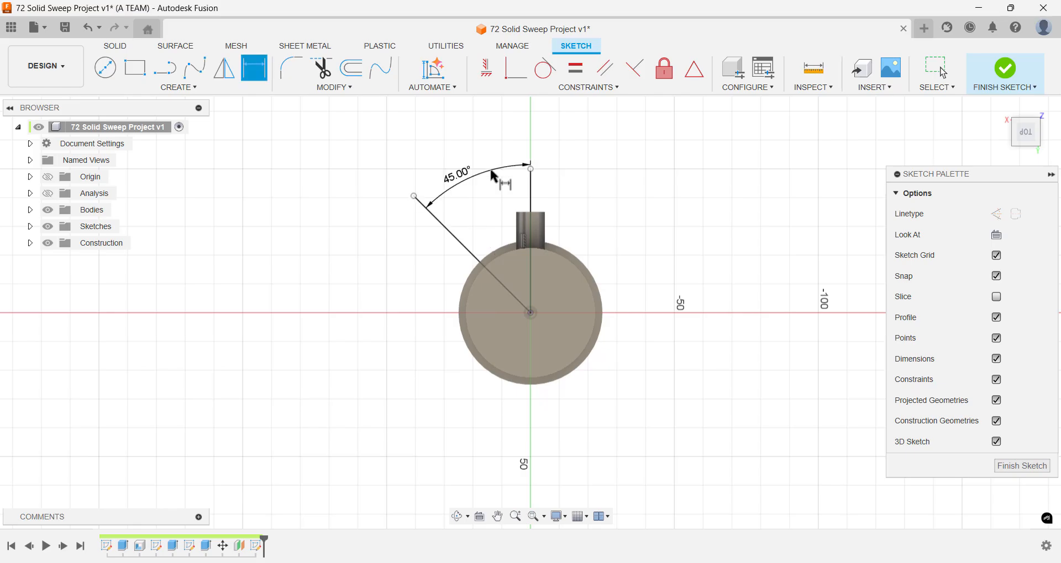
pyautogui.moveTo(534, 183)
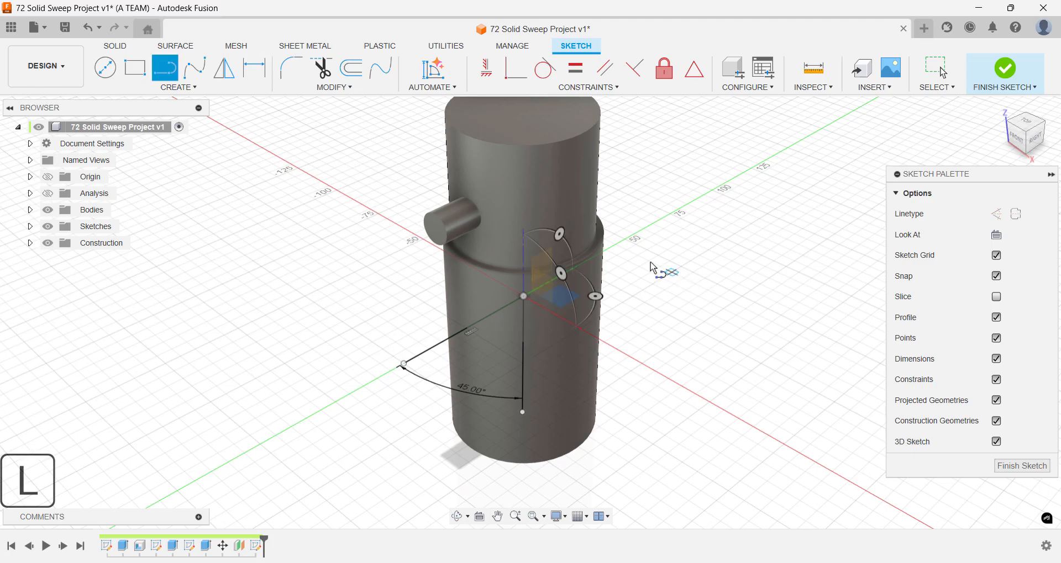
pyautogui.click(433, 228)
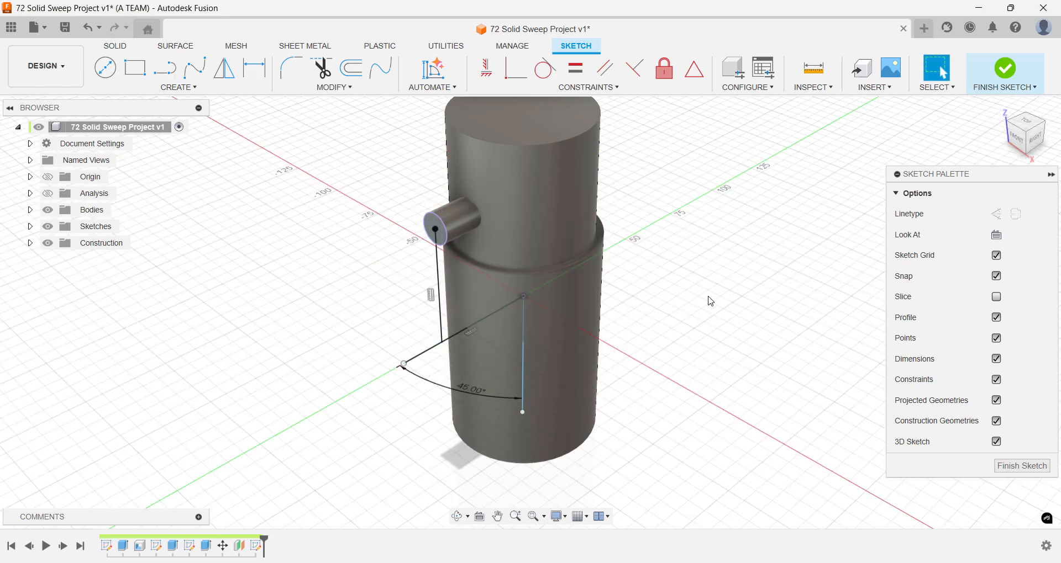
pyautogui.moveTo(711, 301); pyautogui.dragTo(725, 338)
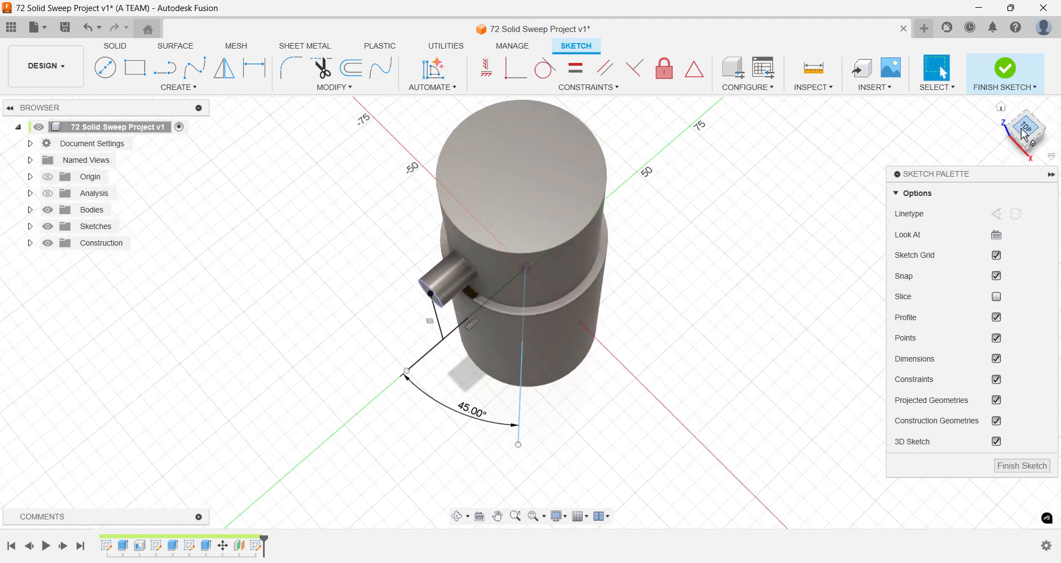
# Draw a centre circle reaching the 45° line, plus a vertical line and arc, then finish.
pyautogui.click(1028, 132)
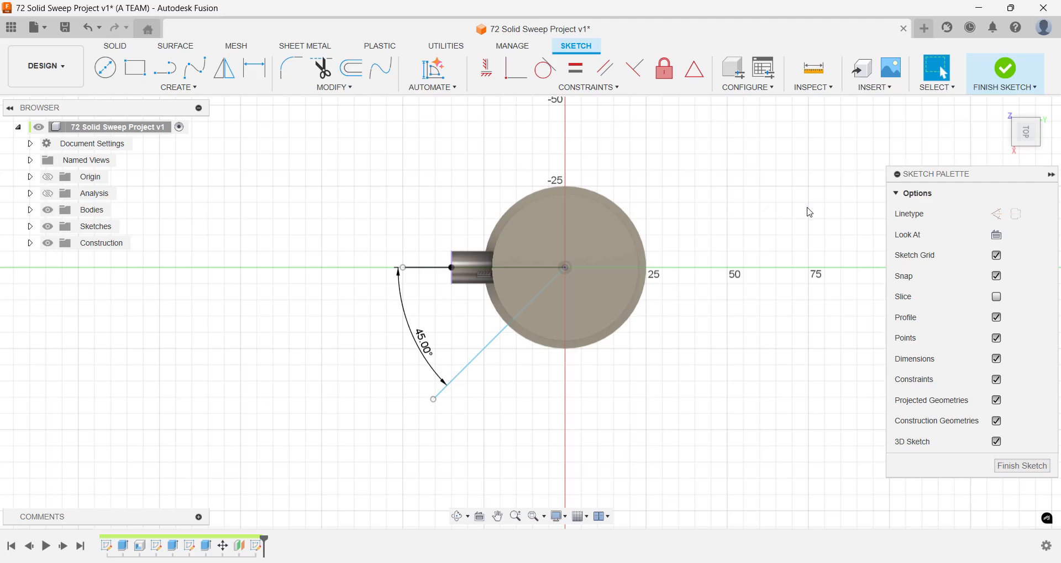
pyautogui.click(105, 67)
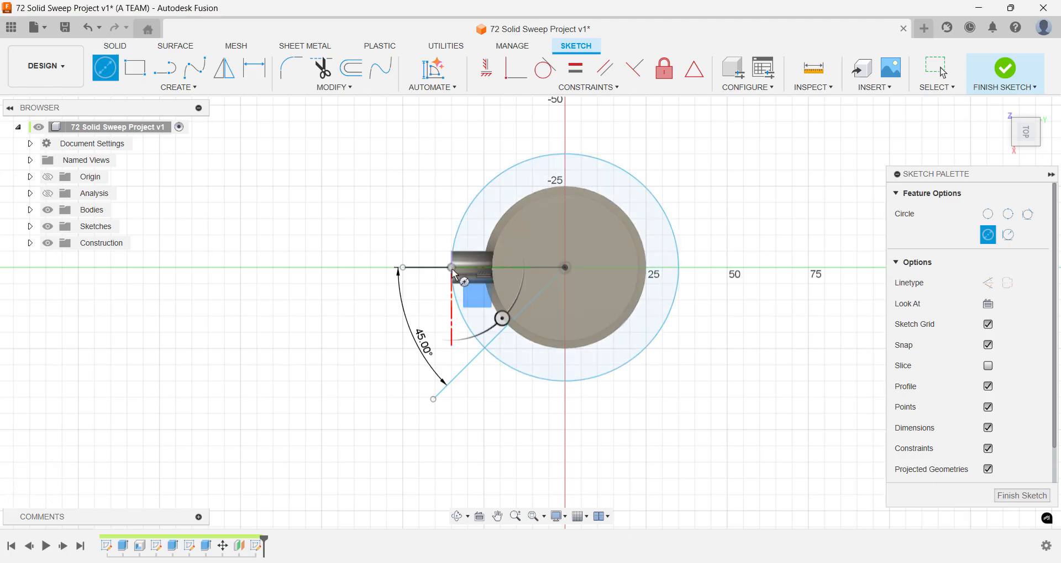
pyautogui.click(935, 67)
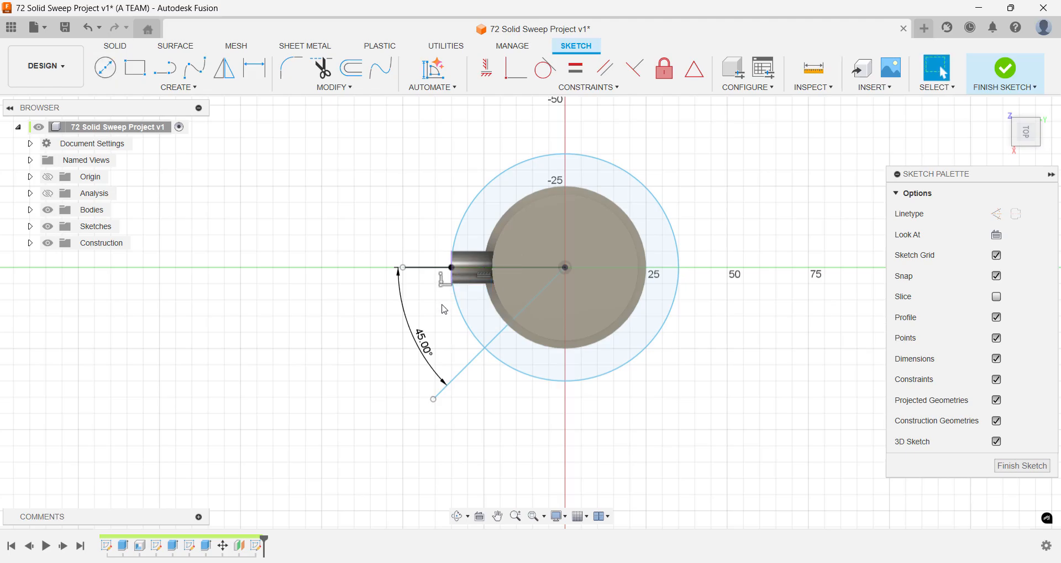
pyautogui.click(472, 370)
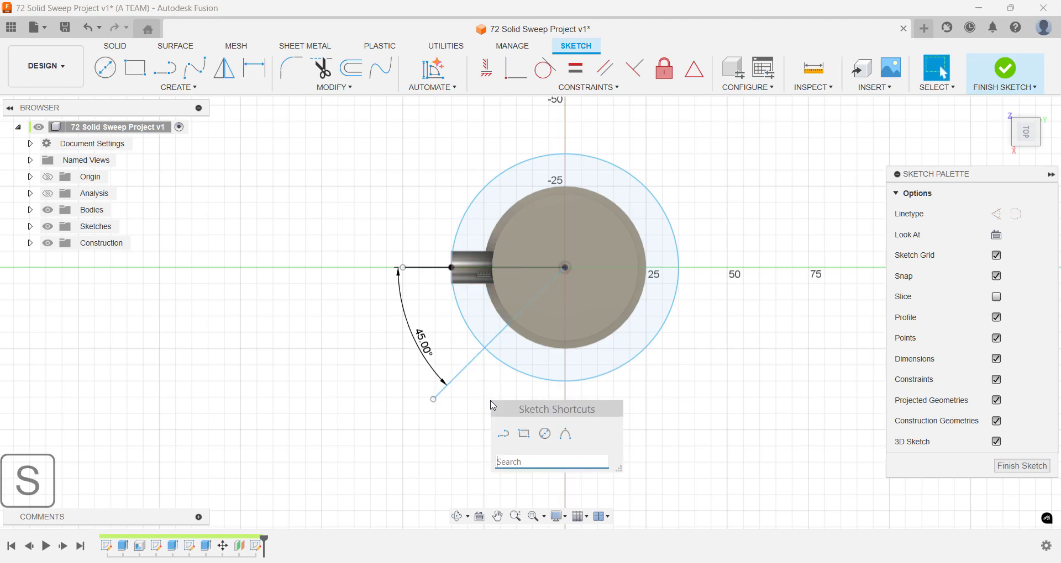
pyautogui.click(492, 405)
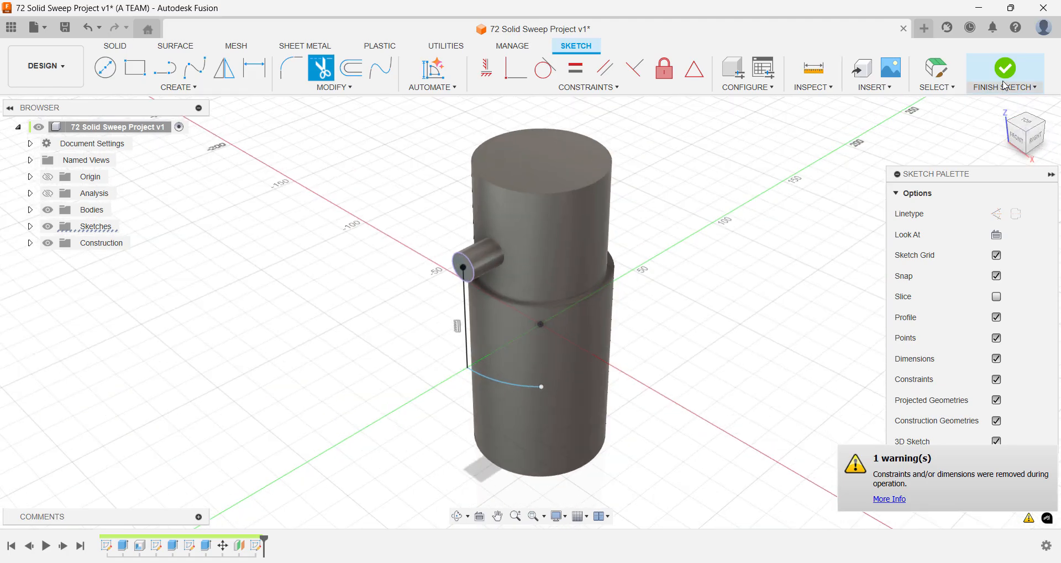
pyautogui.click(1004, 69)
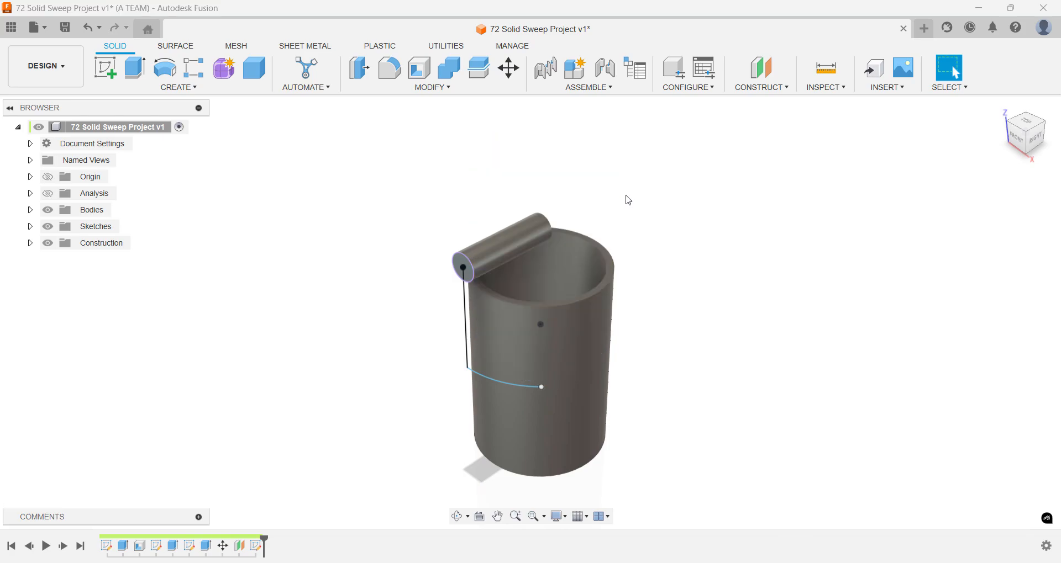
# Solid-sweep the knob body along the L-shaped path with the Cut operation.
pyautogui.write('swe')
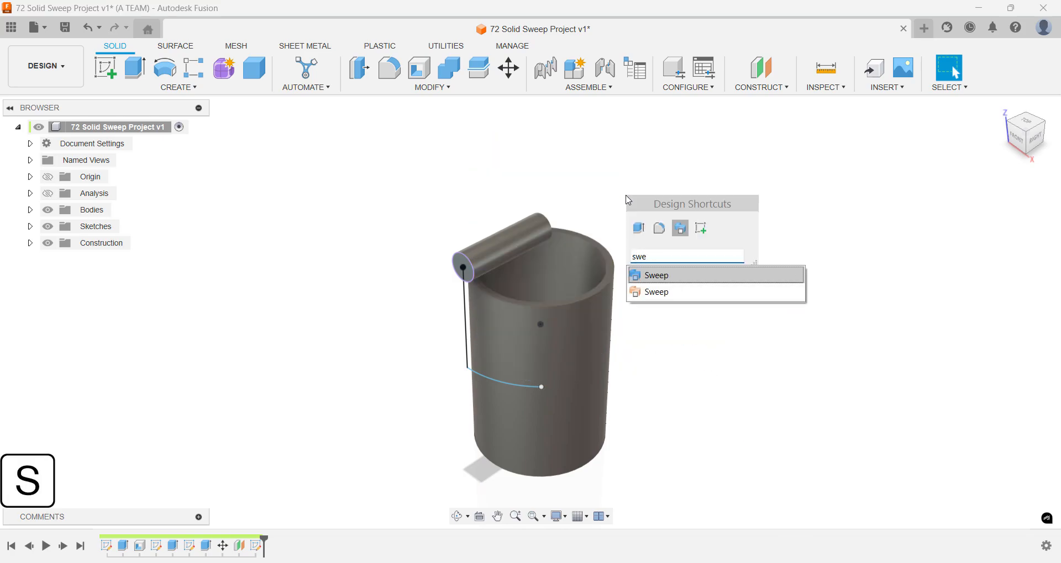
pyautogui.click(654, 275)
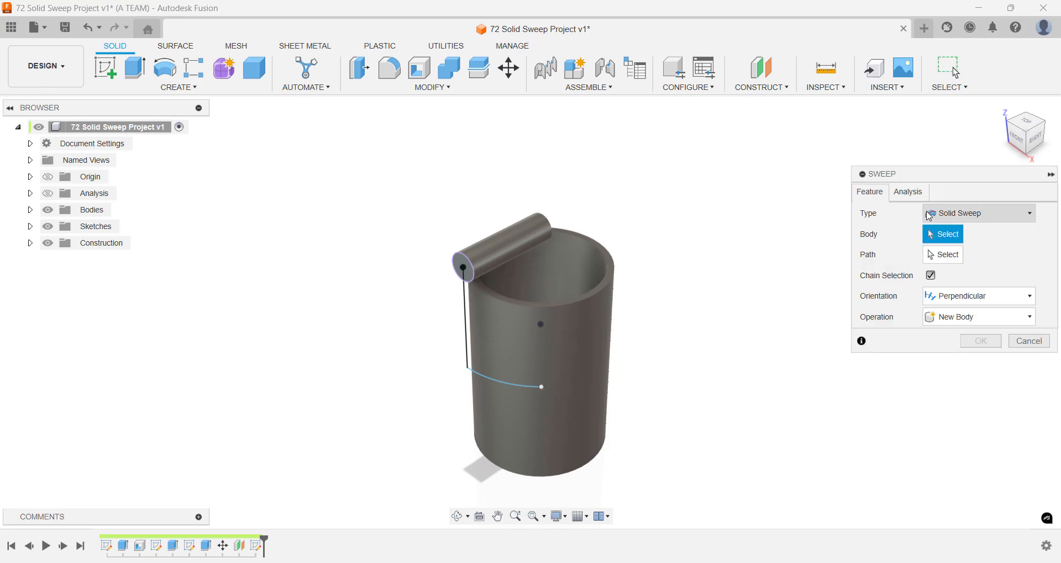
pyautogui.click(974, 214)
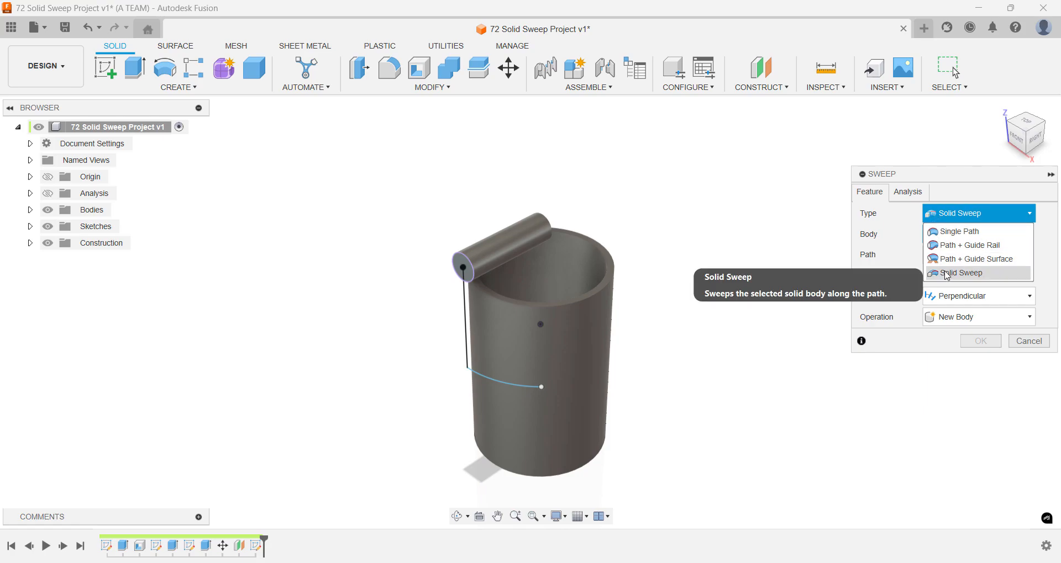
pyautogui.click(957, 272)
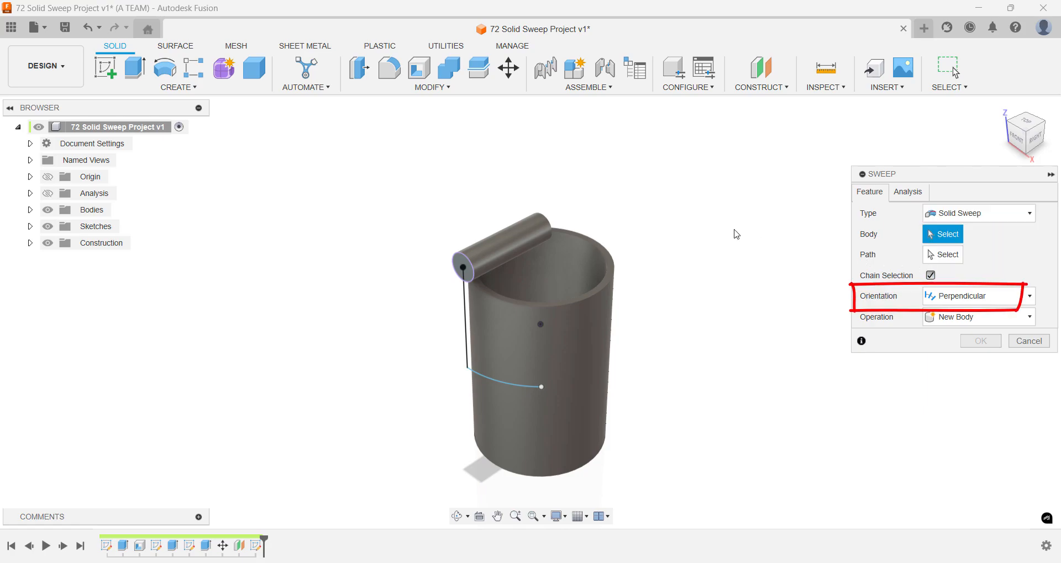
pyautogui.click(504, 244)
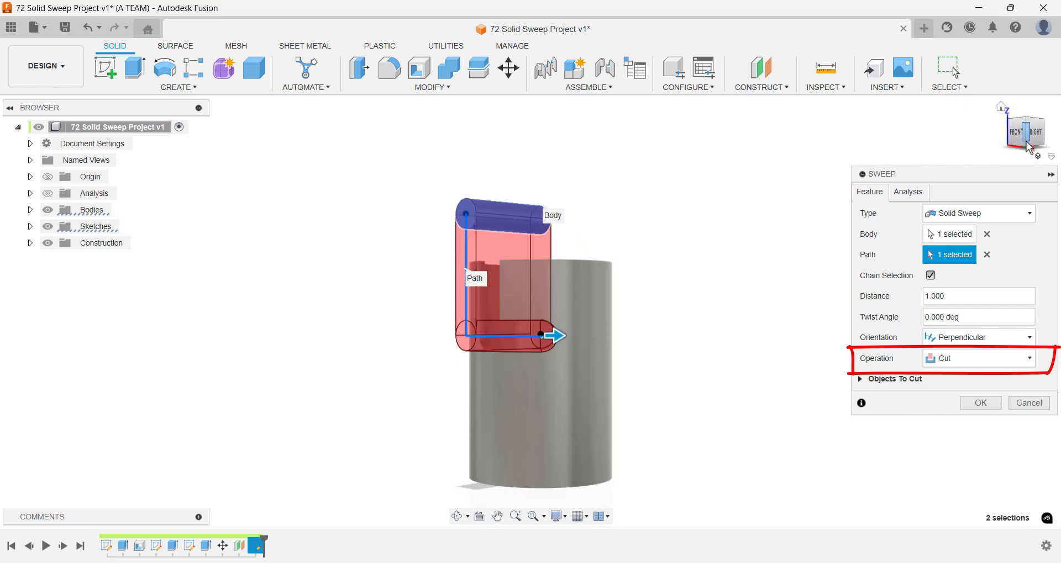
pyautogui.click(1027, 132)
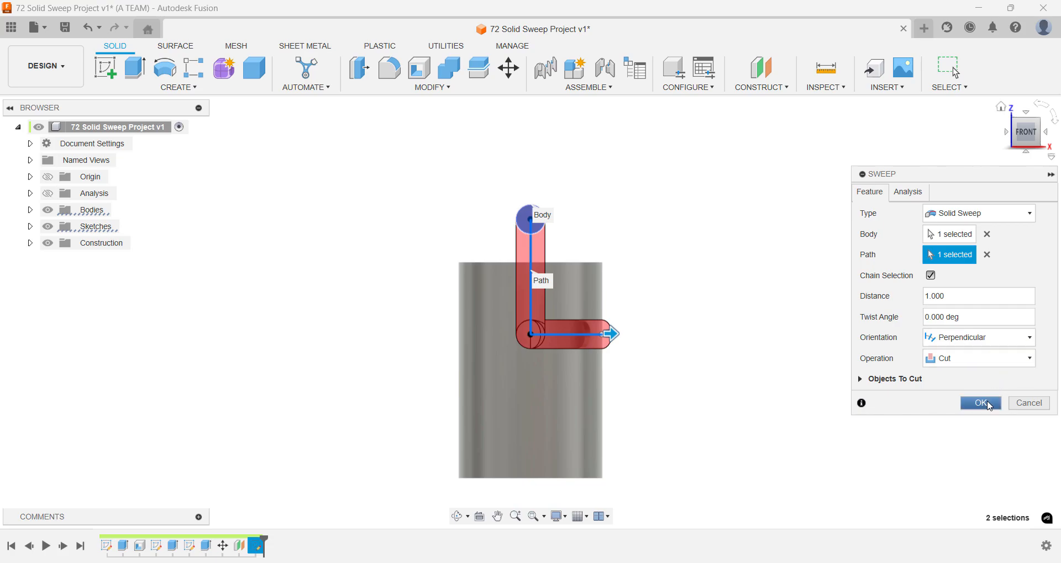
pyautogui.click(979, 403)
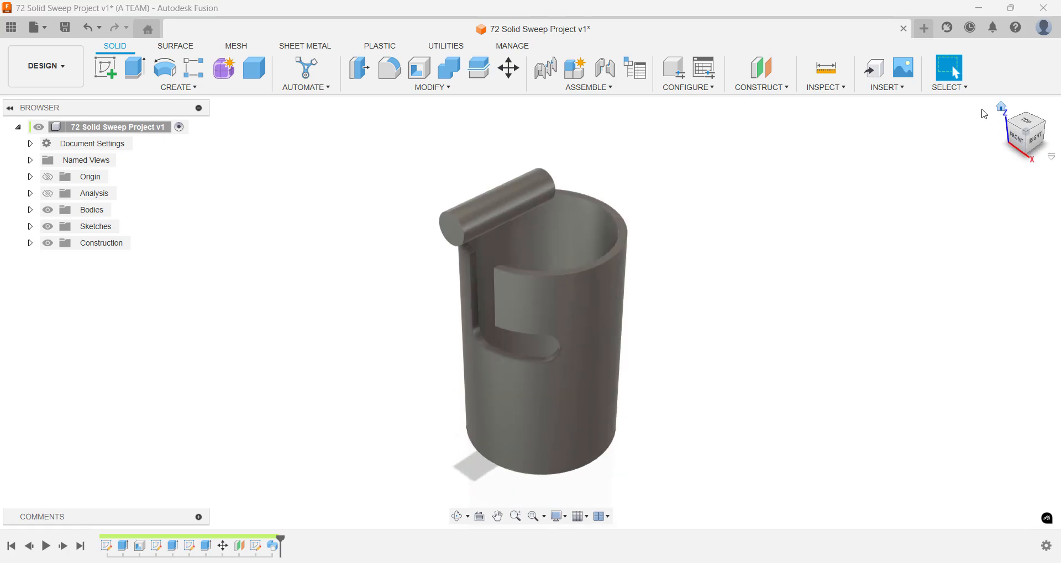
pyautogui.moveTo(569, 129)
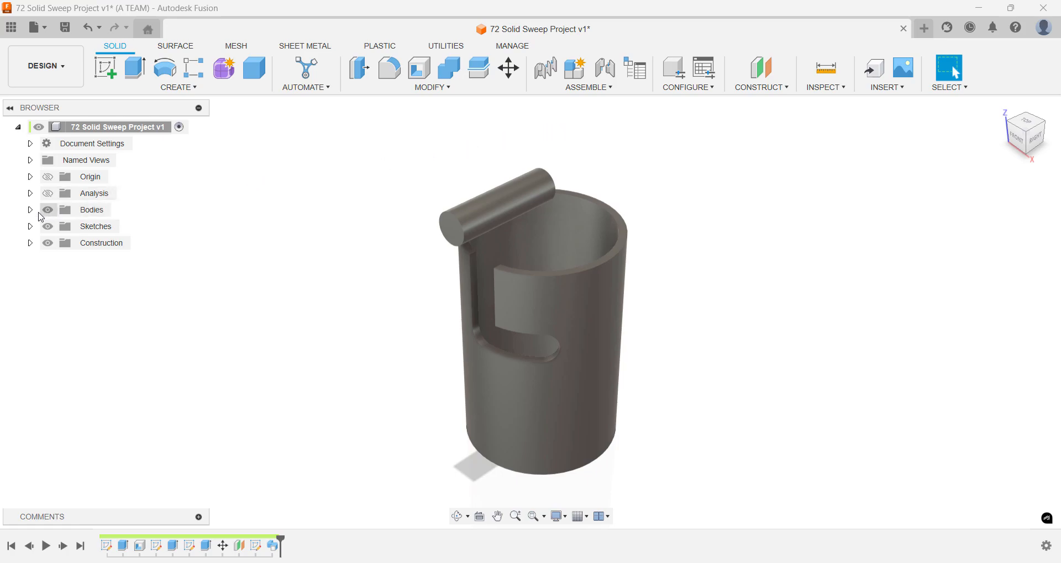
# Hide Body1 and join knob Body3 into cap Body2 with Combine.
pyautogui.click(30, 209)
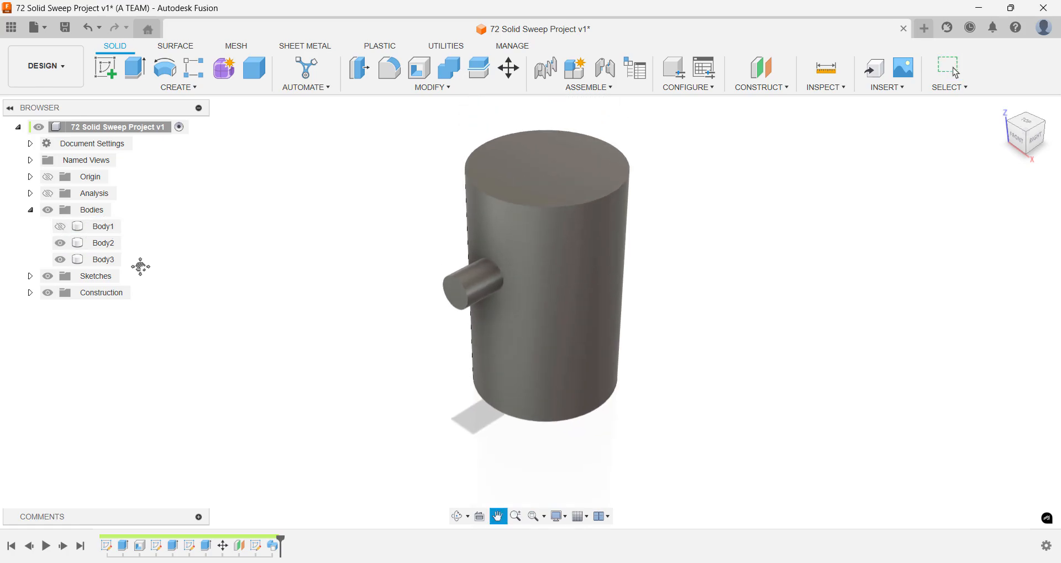
pyautogui.press('s')
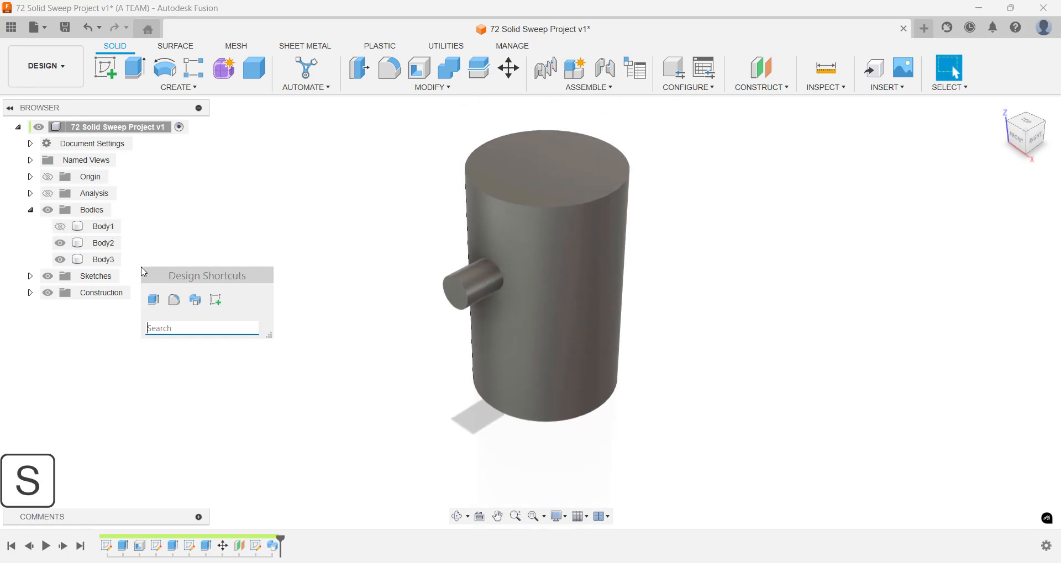
pyautogui.write('combin')
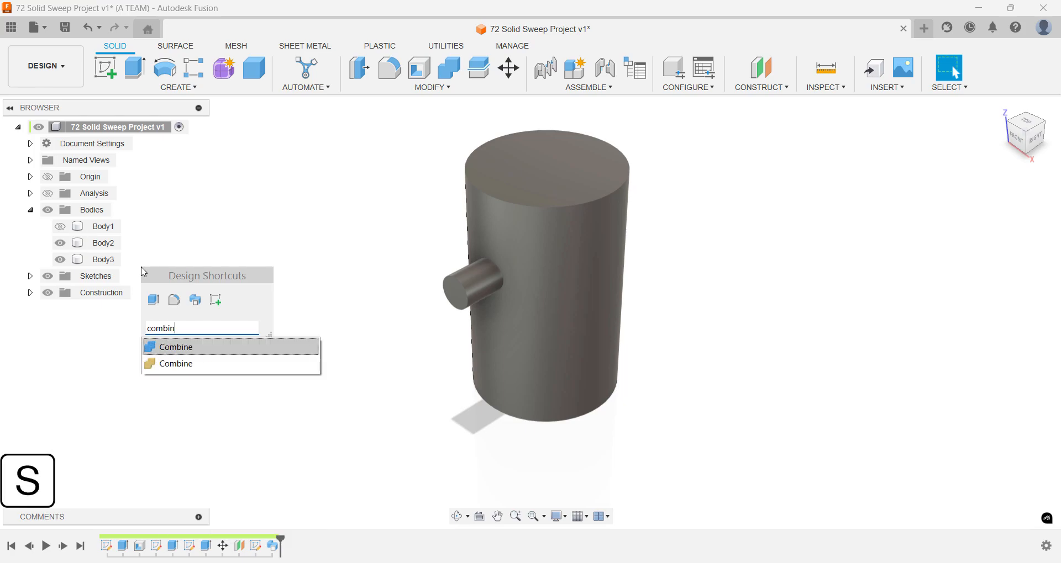
pyautogui.click(175, 347)
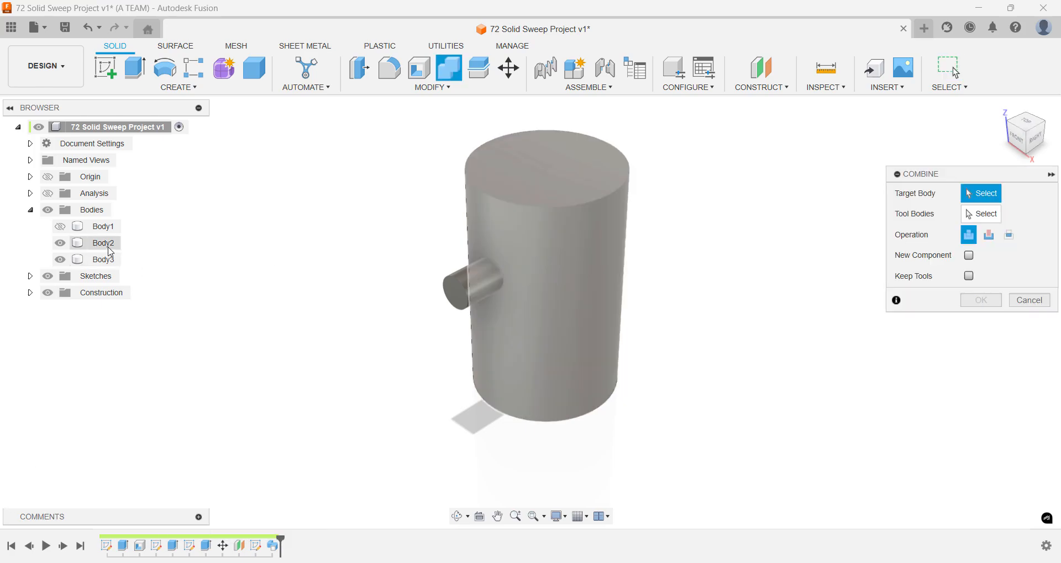
pyautogui.click(105, 259)
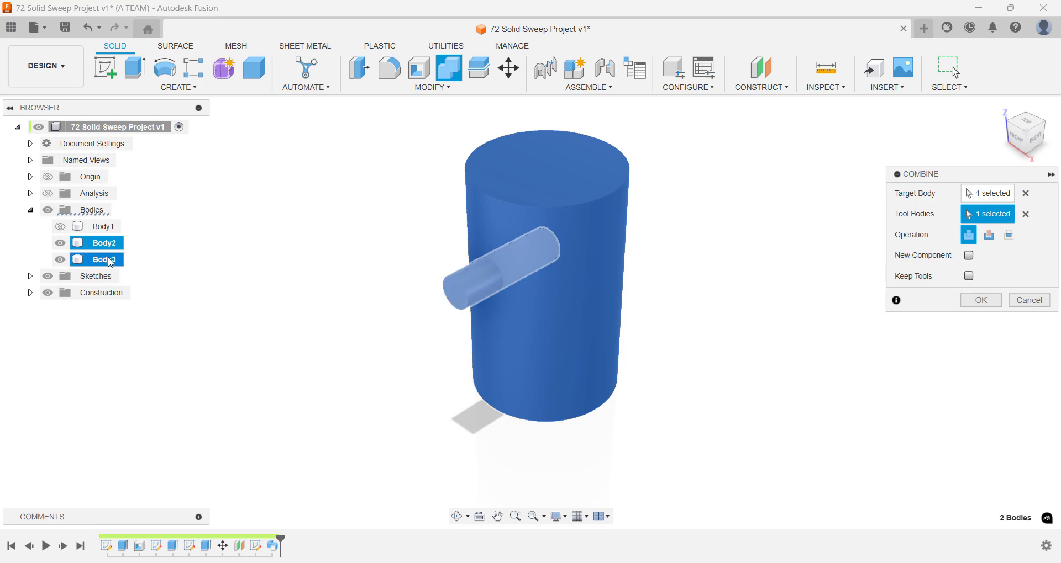
pyautogui.click(969, 234)
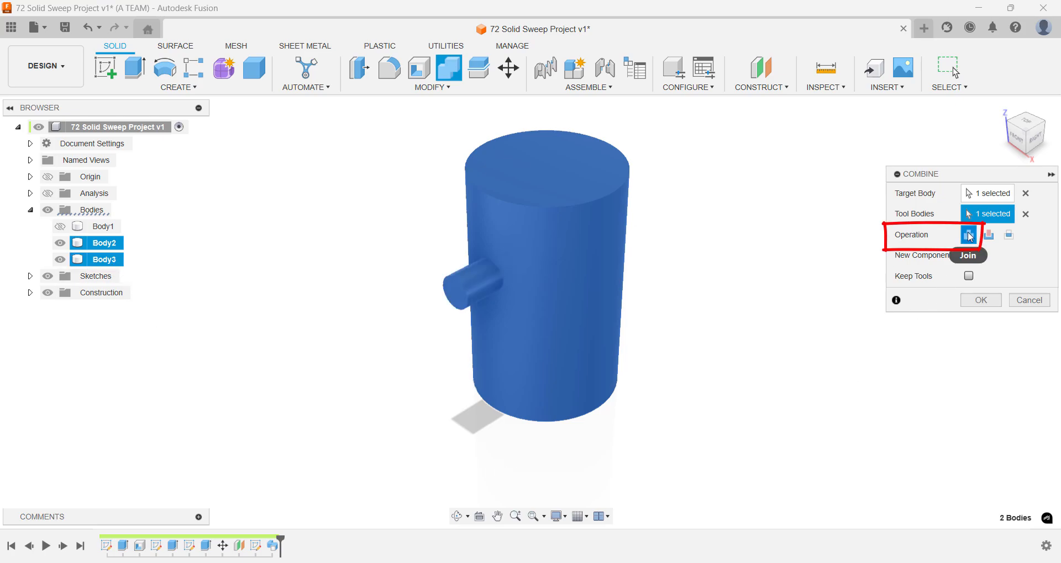
pyautogui.click(979, 300)
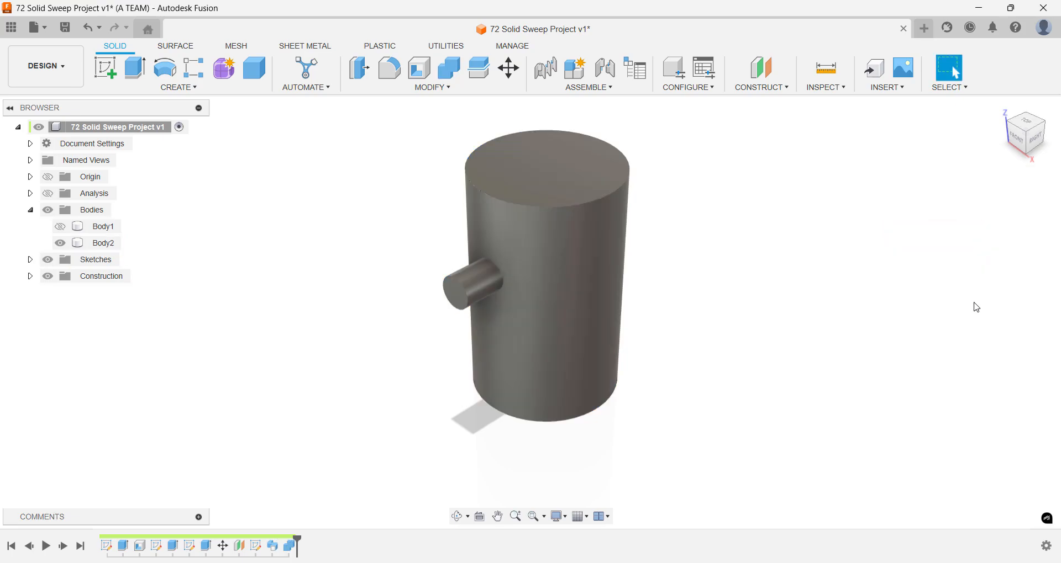
pyautogui.moveTo(596, 112)
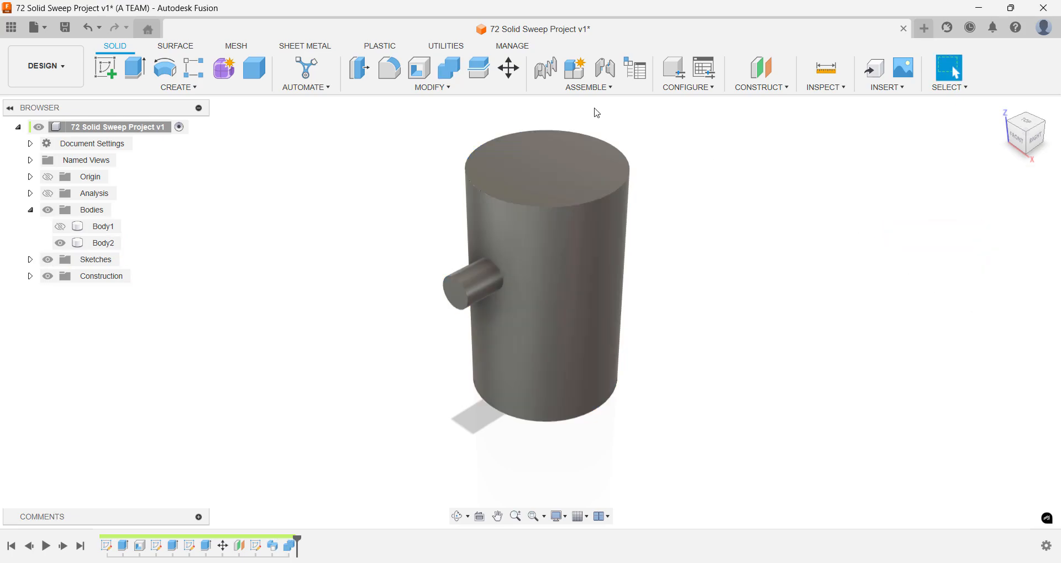
# Shell the cap through its top face with a 2.5 mm inside thickness.
pyautogui.press('s')
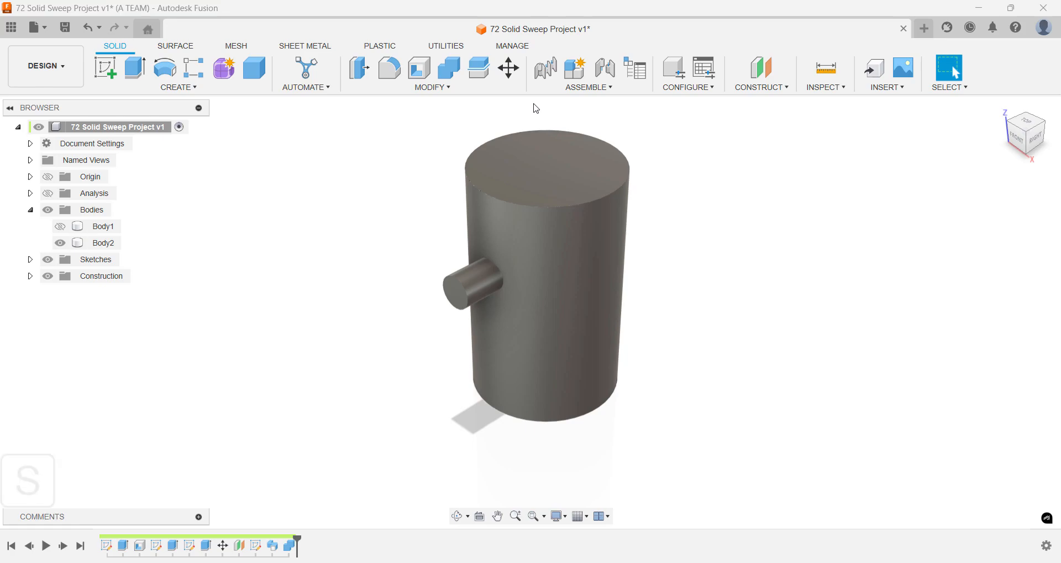
pyautogui.write('she')
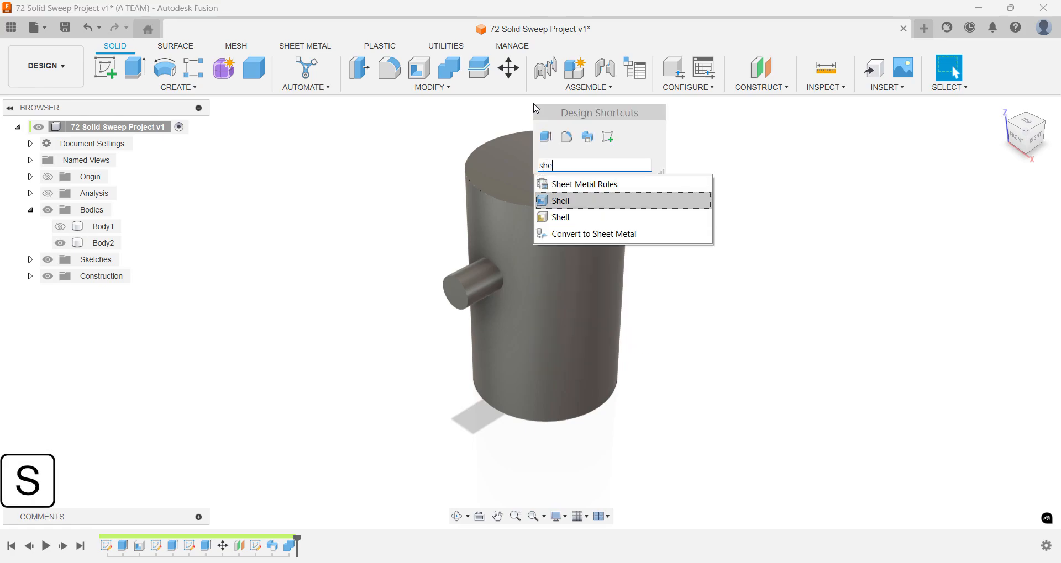
pyautogui.click(561, 201)
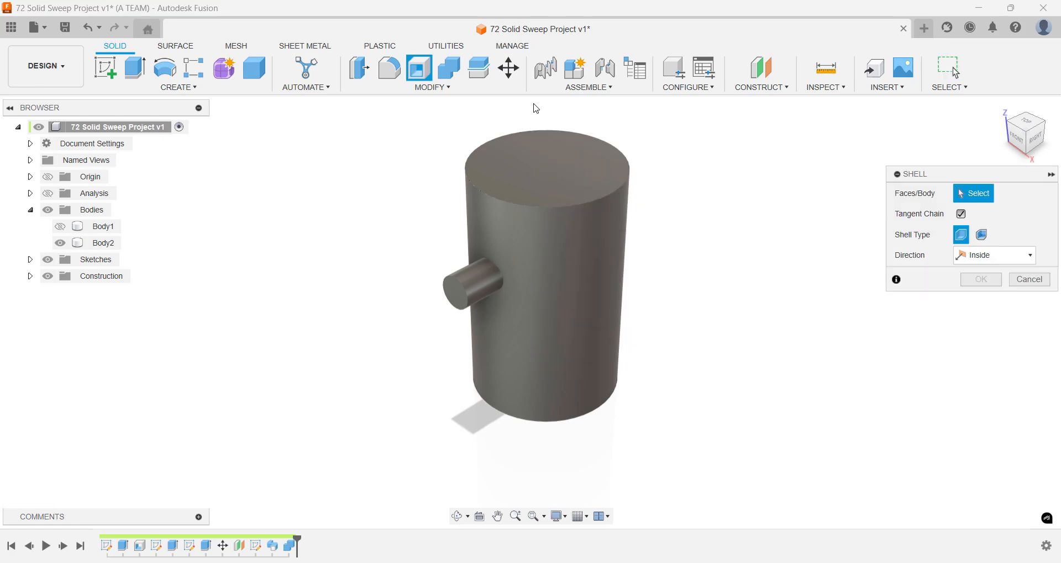
pyautogui.click(548, 166)
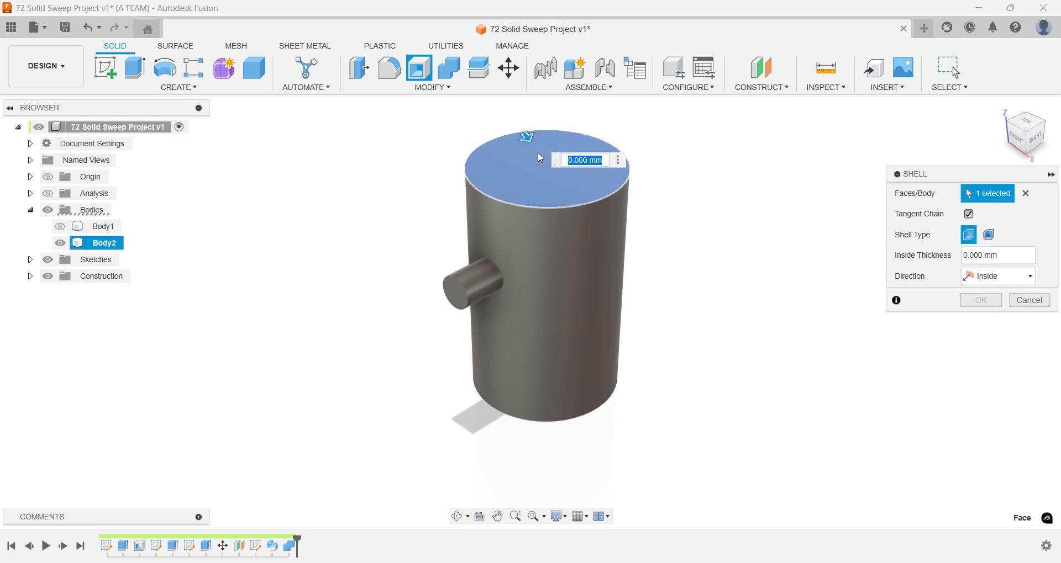
pyautogui.write('2.5')
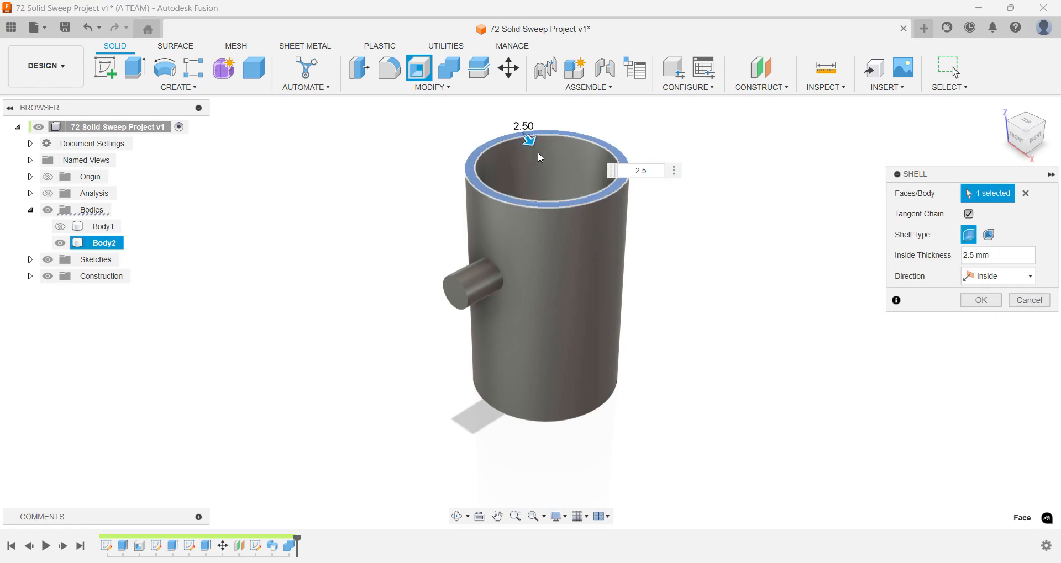
pyautogui.click(980, 300)
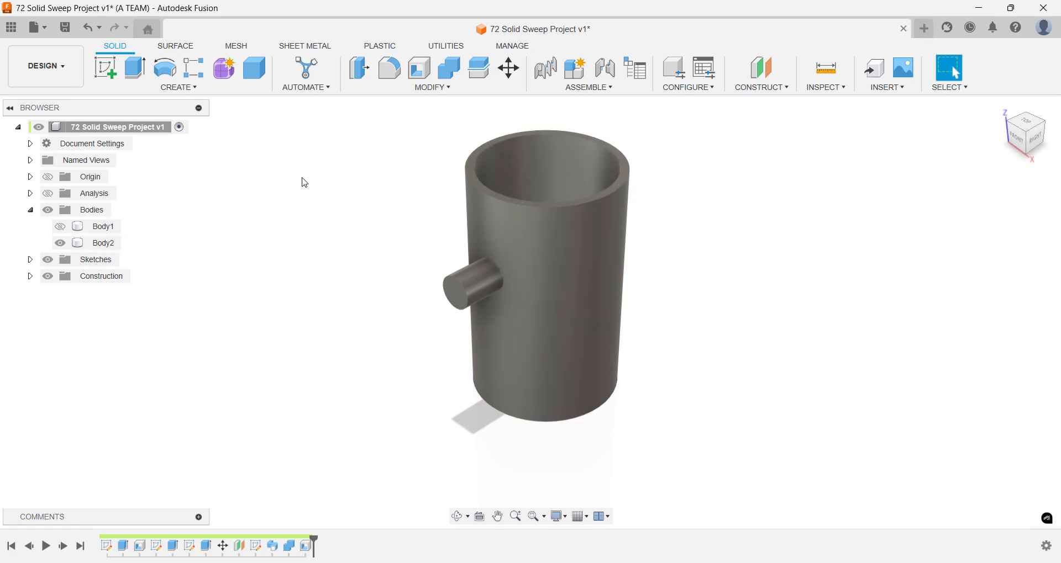
# Create separate components from Body1 (slotted base) and Body2 (shelled cap).
pyautogui.click(60, 226)
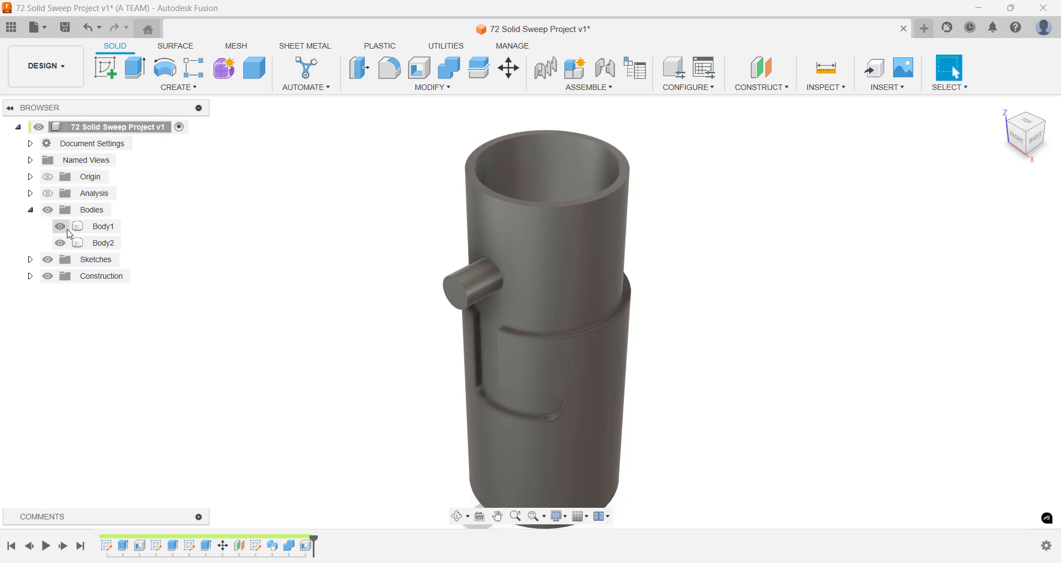
pyautogui.click(103, 226)
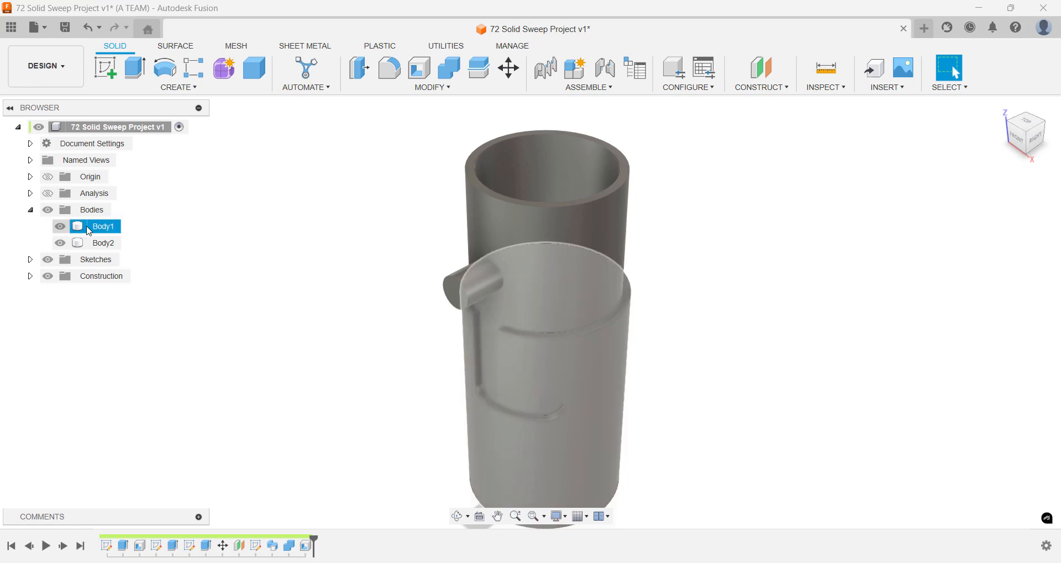
pyautogui.rightClick(102, 226)
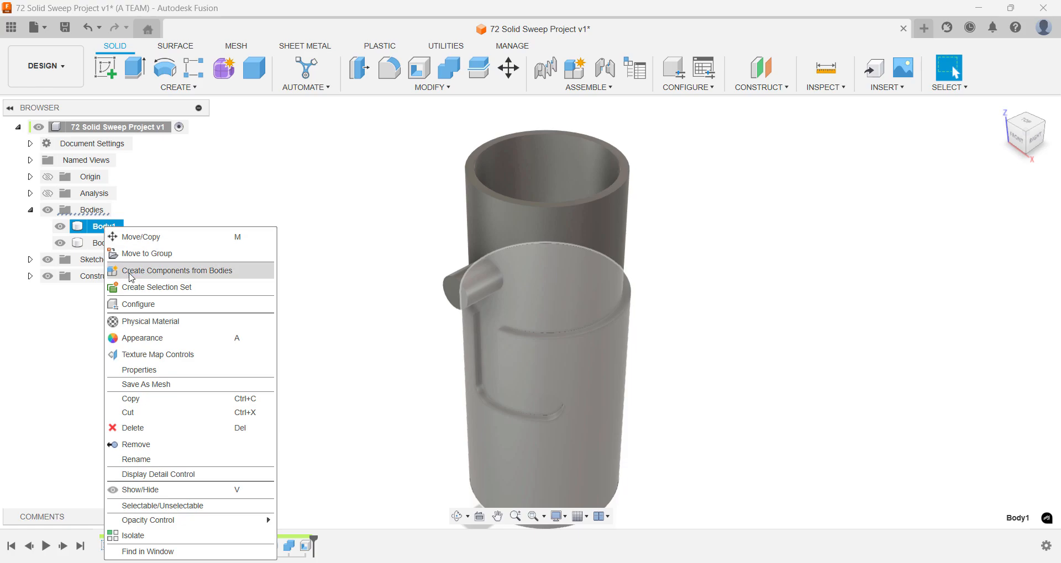
pyautogui.click(177, 271)
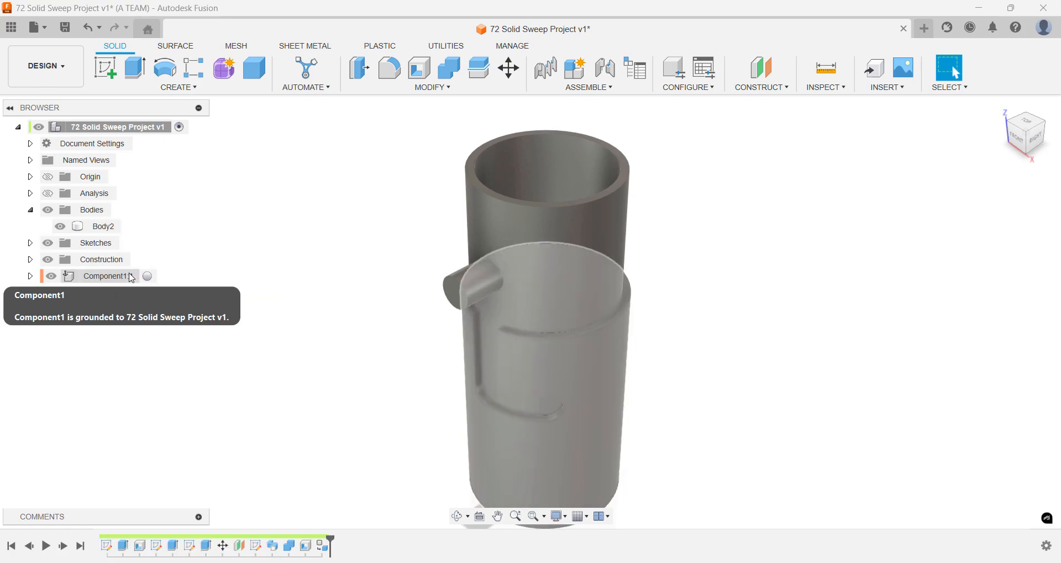
pyautogui.rightClick(103, 226)
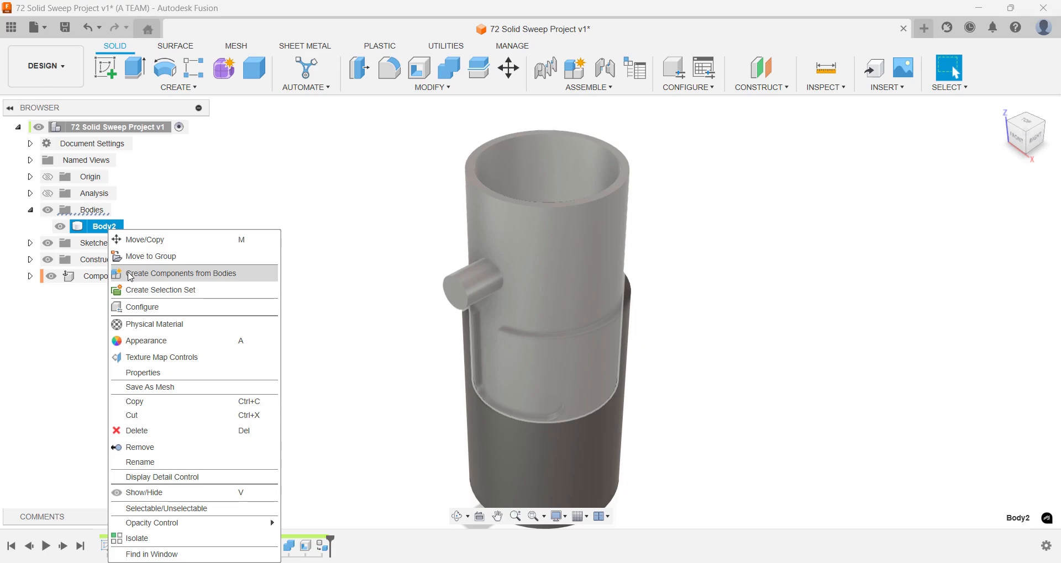
pyautogui.click(180, 273)
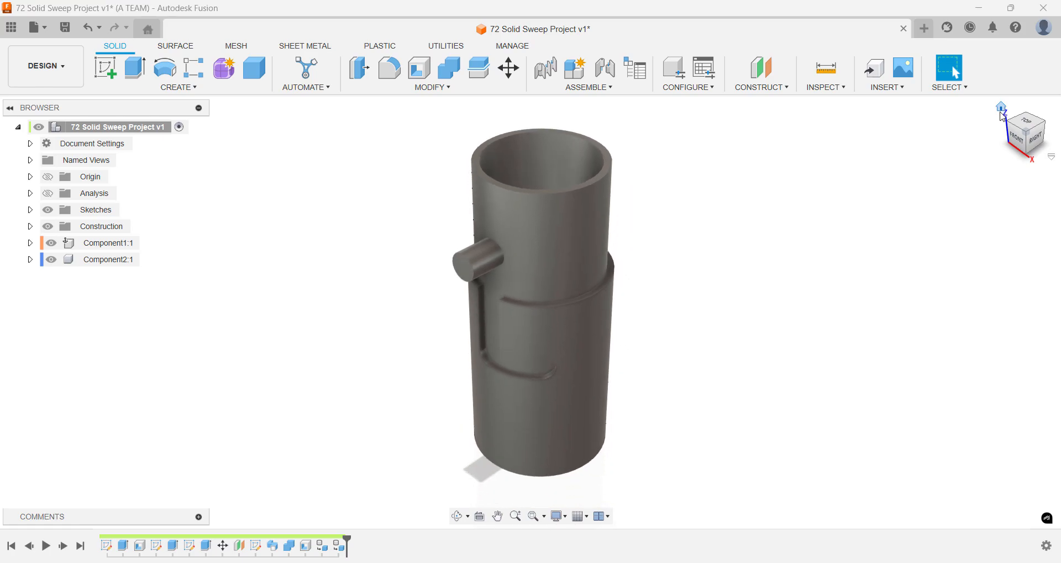
pyautogui.moveTo(938, 128)
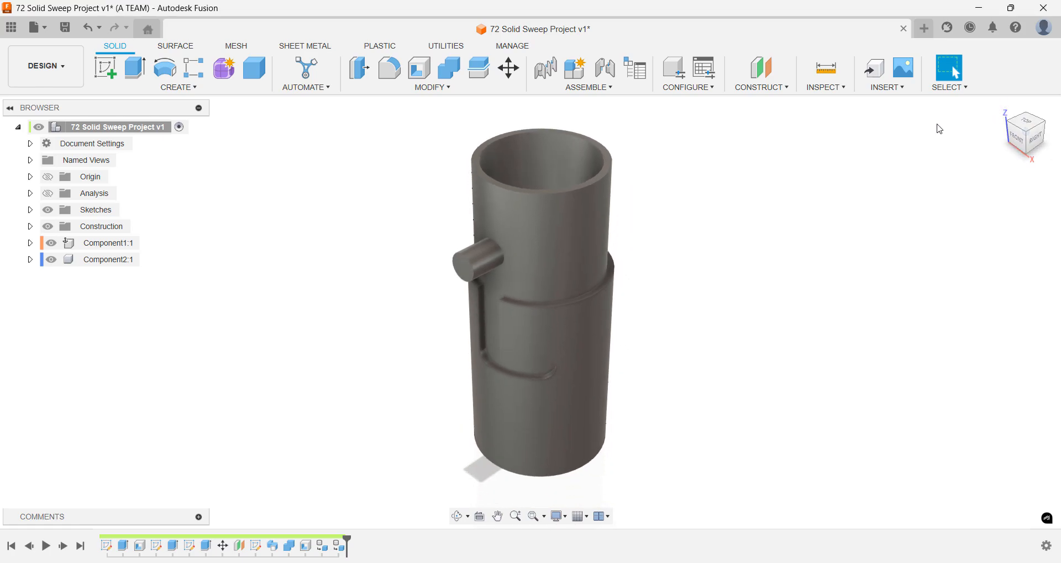
# Save the design with Ctrl+S, creating version 2.
pyautogui.press('ctrl+s')
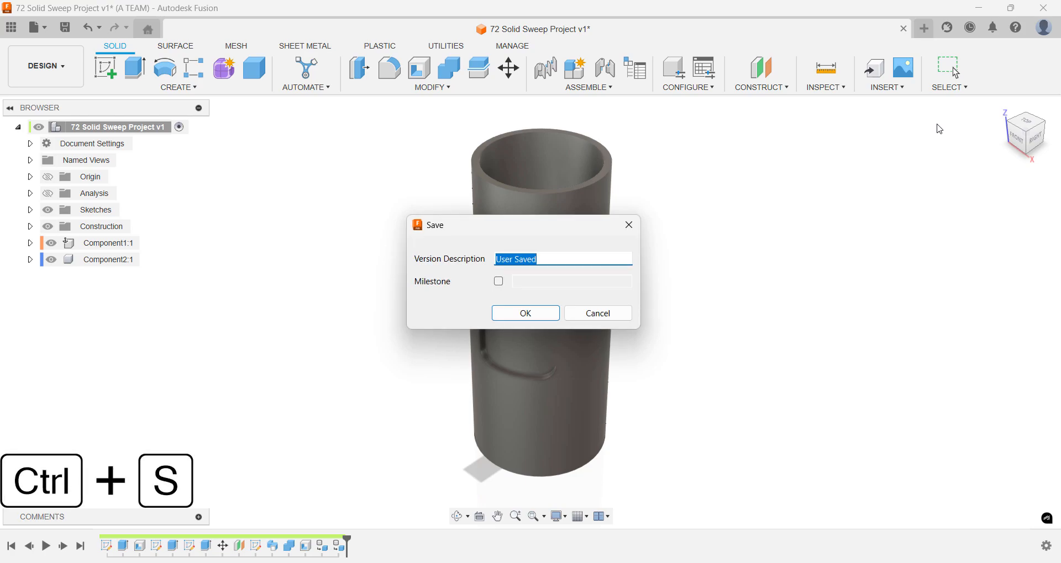
pyautogui.click(524, 313)
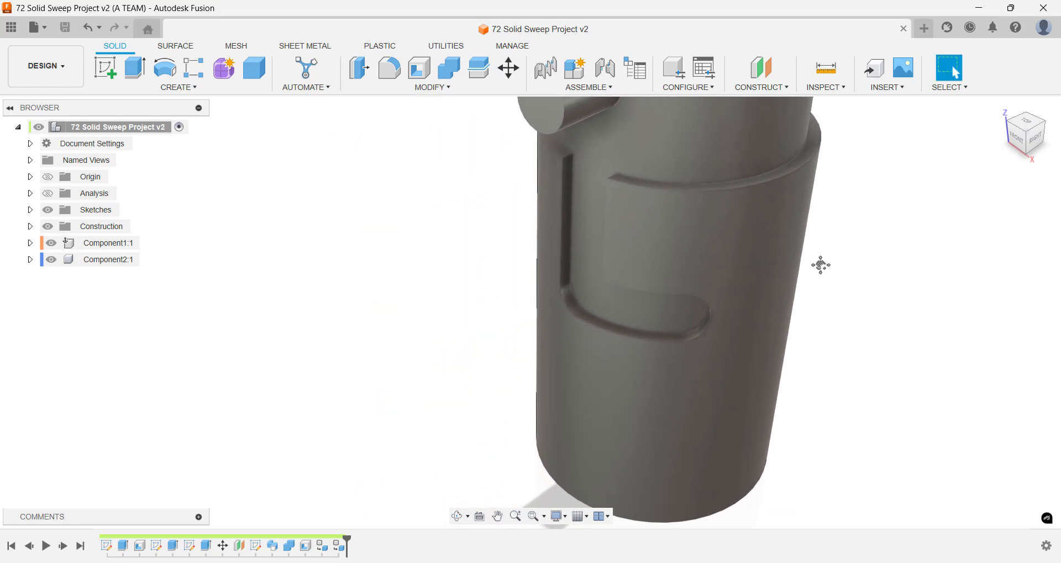
# Offset the L-shaped slot faces by about -0.23 mm for clearance.
pyautogui.write('off')
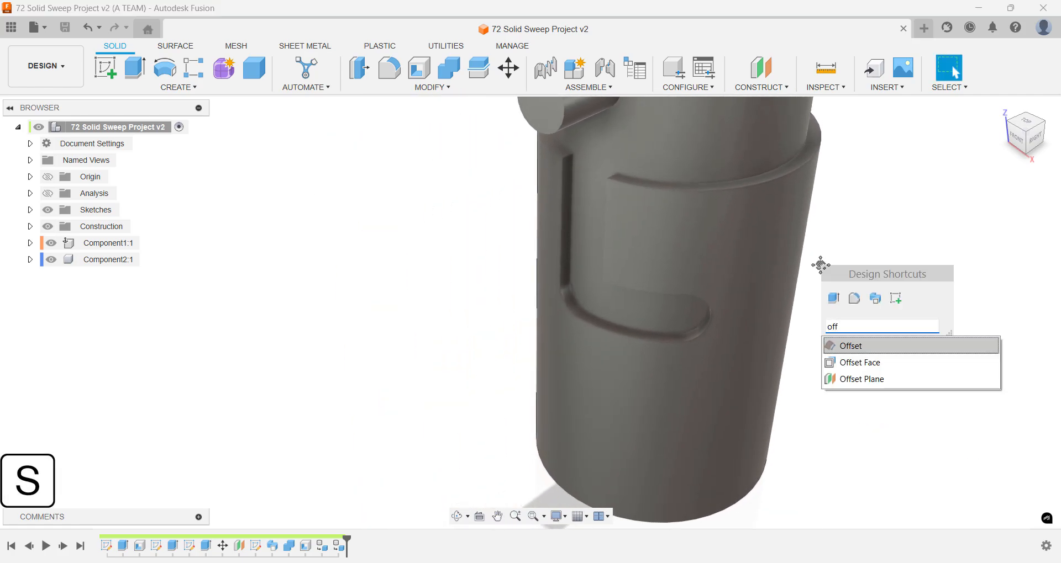
pyautogui.click(861, 362)
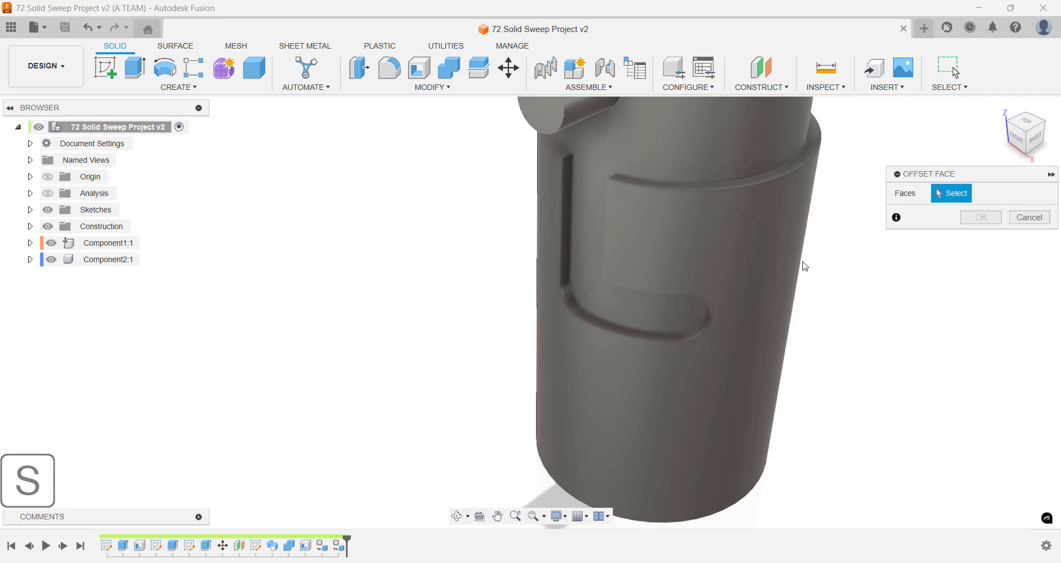
pyautogui.click(567, 216)
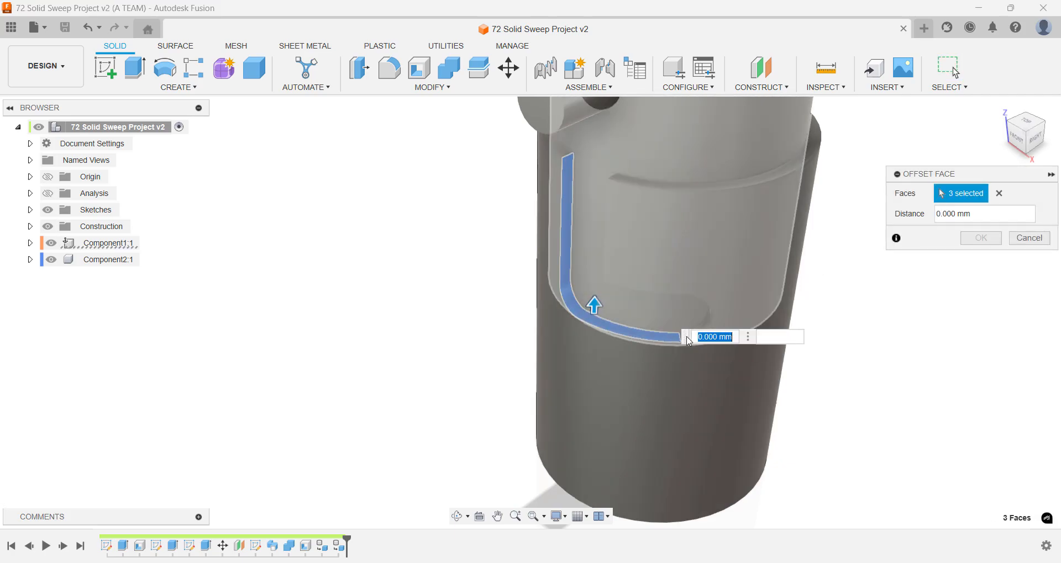
pyautogui.click(703, 298)
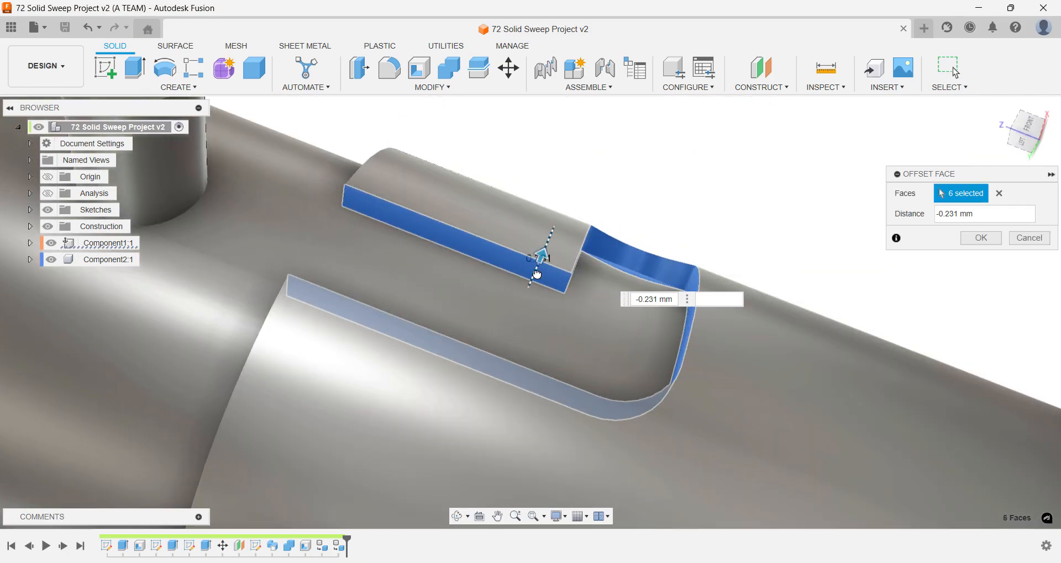
pyautogui.click(653, 299)
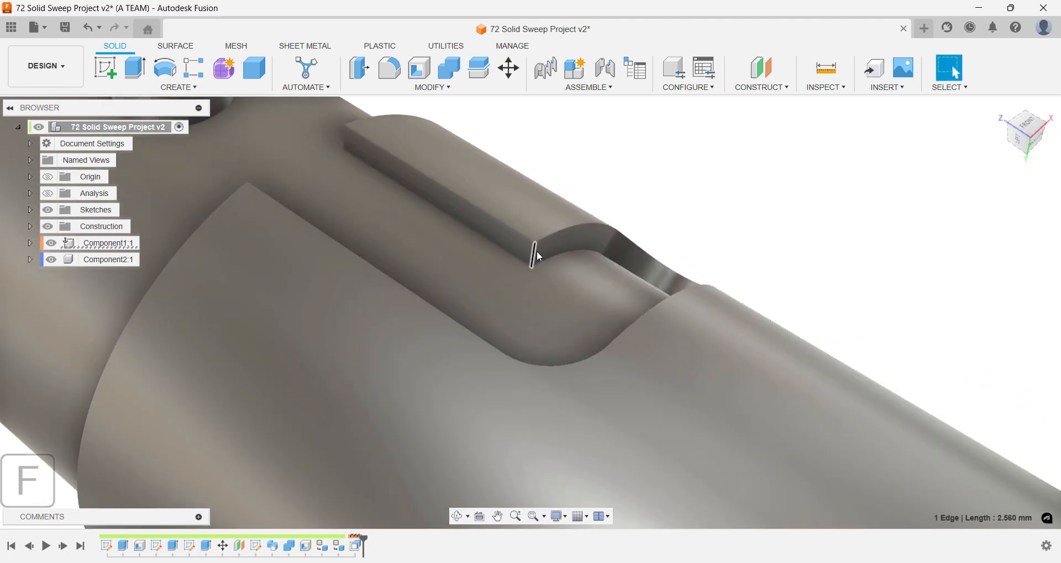
# Fillet a slot edge and the knob's end edge with 1 mm radius.
pyautogui.click(389, 68)
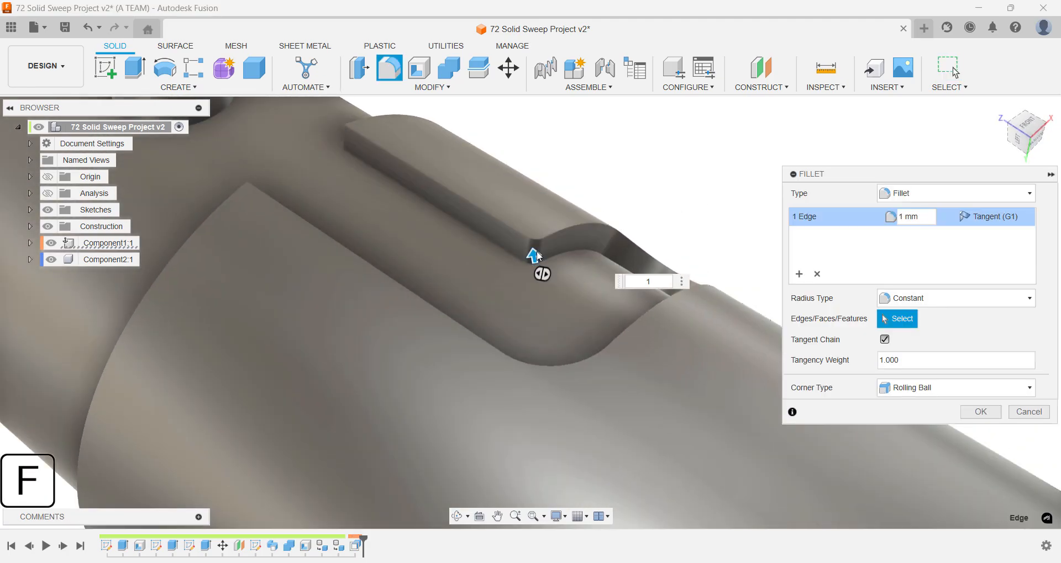
pyautogui.click(979, 412)
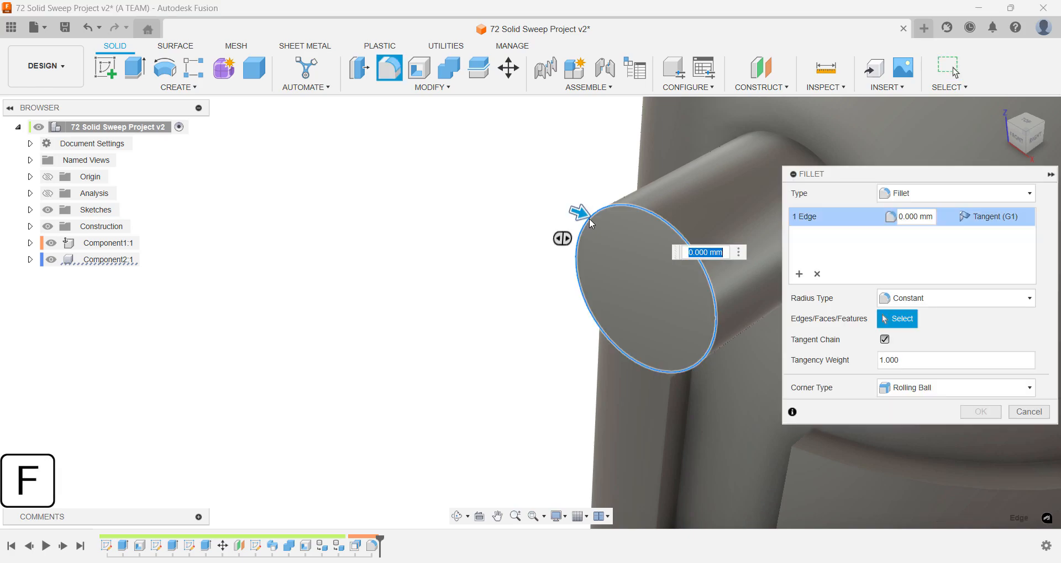
pyautogui.write('1')
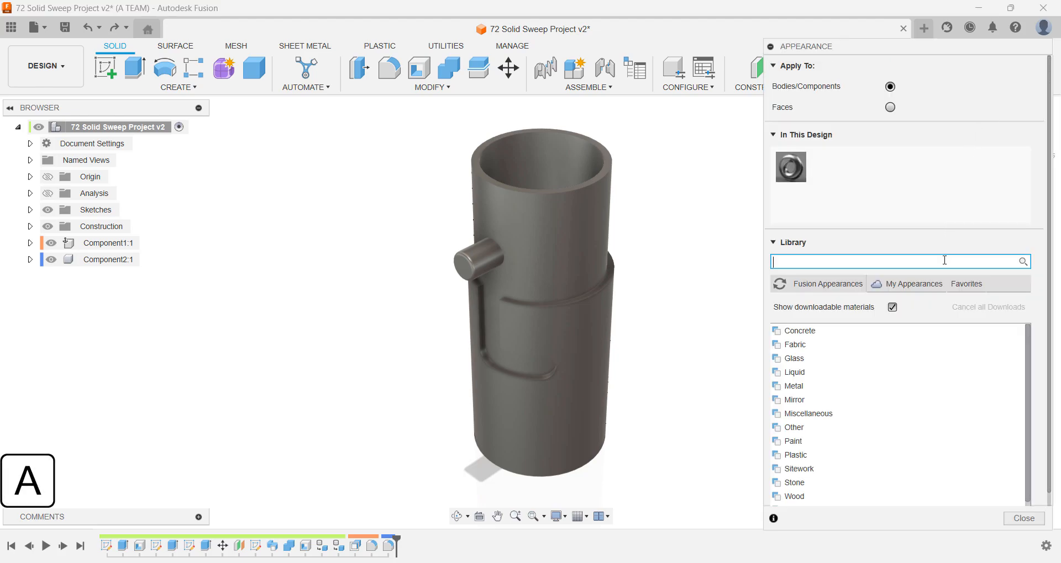
# Apply Plastic - Matte (Red) to the cap and Plastic - Matte (Green) to the base.
pyautogui.write('matte')
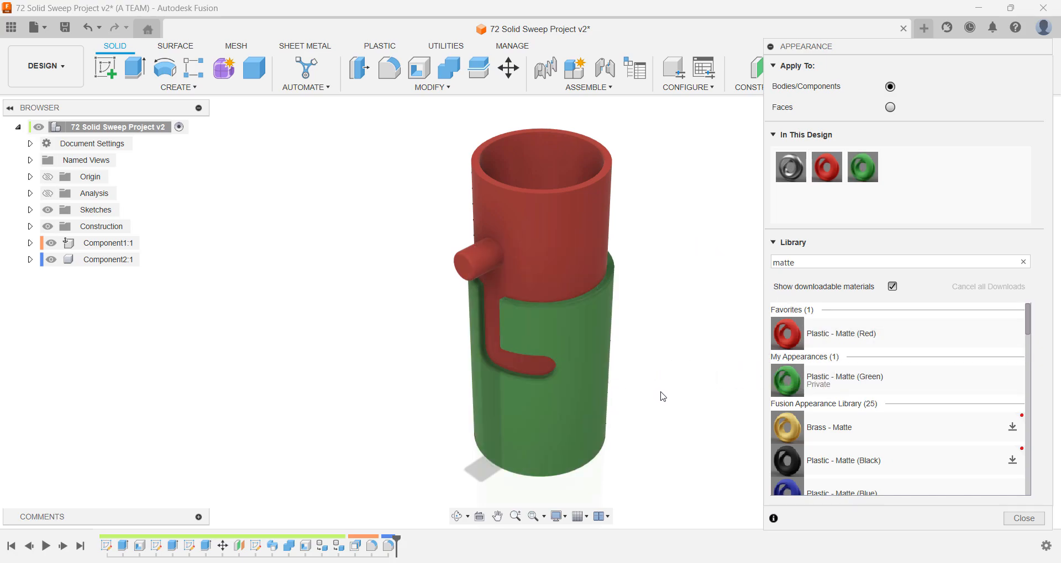
pyautogui.click(1022, 518)
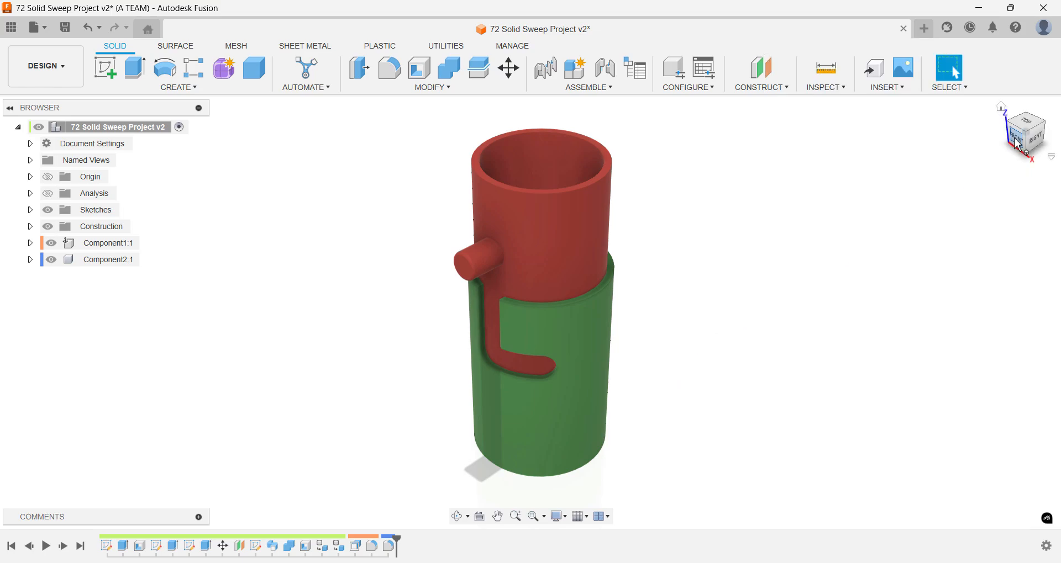
# Move the red cap body 40 mm down along Z, seating its knob at the slot's bend.
pyautogui.click(1025, 132)
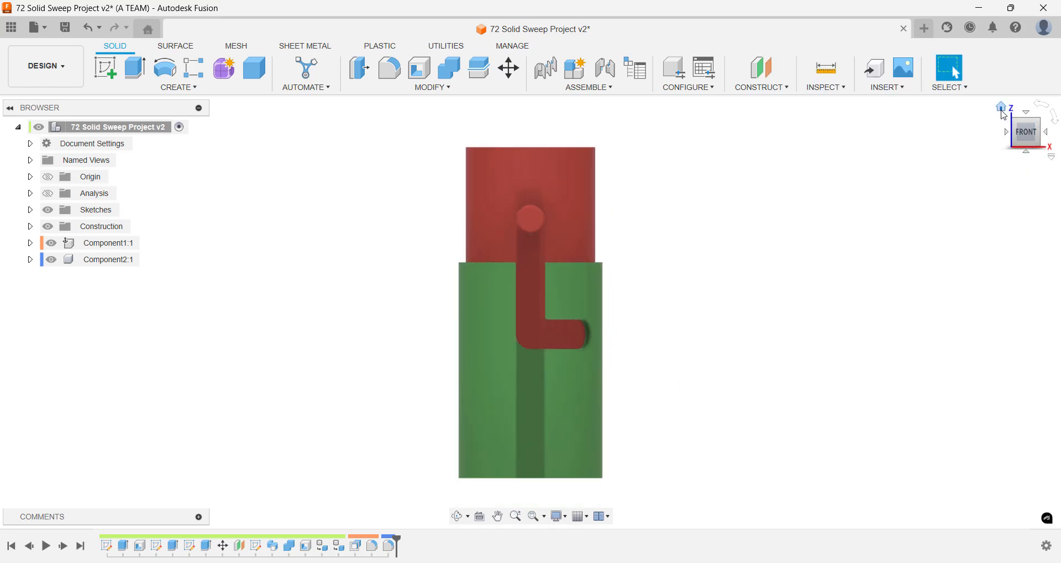
pyautogui.moveTo(1025, 132); pyautogui.dragTo(1028, 136)
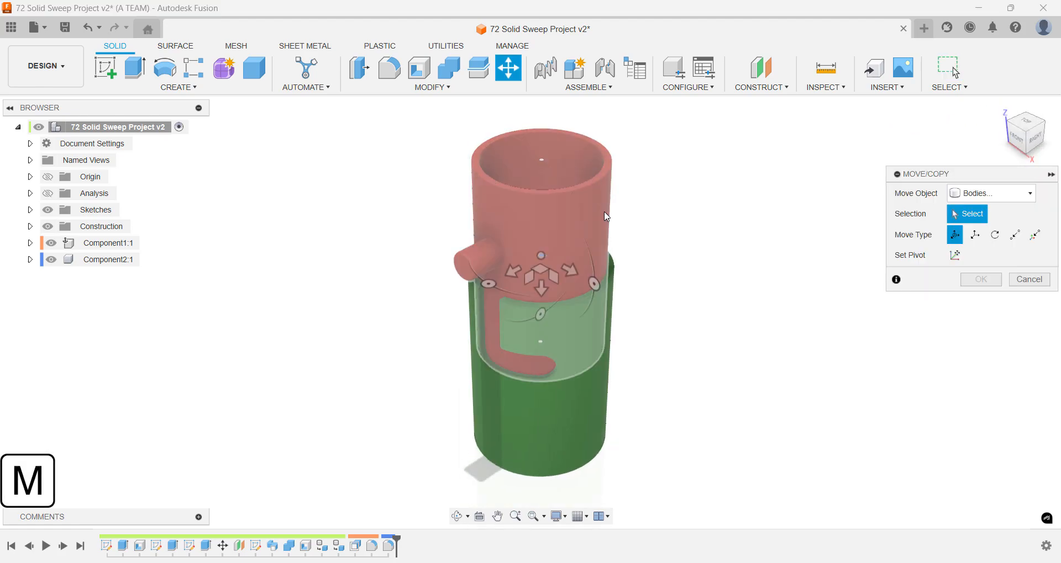
pyautogui.click(534, 189)
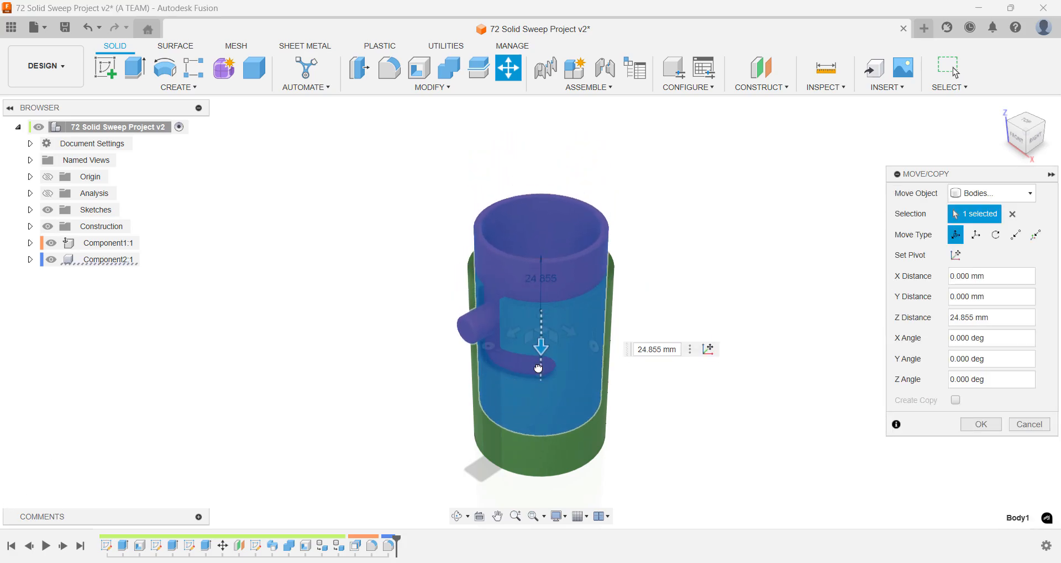
pyautogui.moveTo(539, 347); pyautogui.dragTo(540, 380)
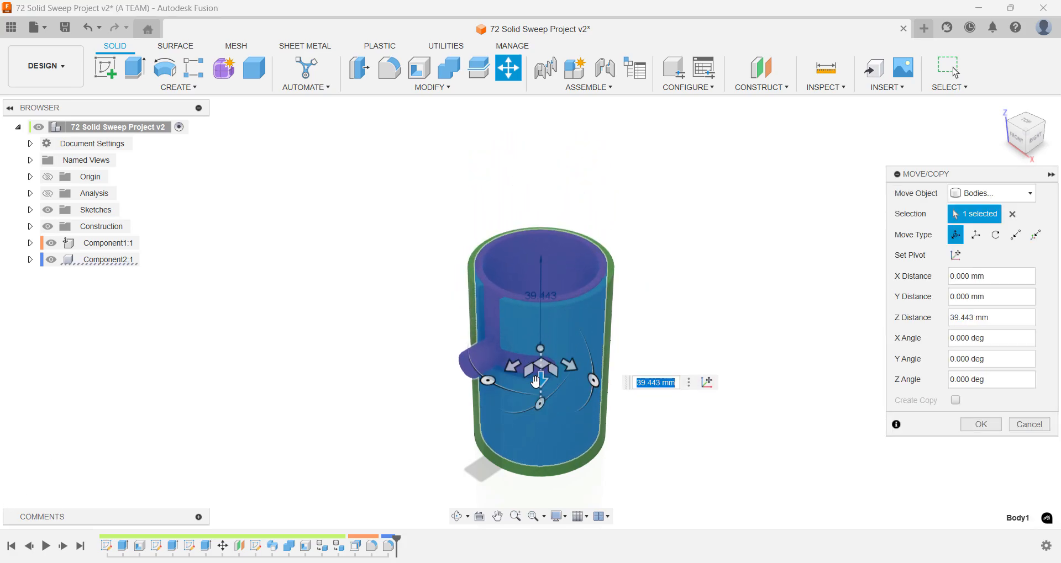
pyautogui.write('40')
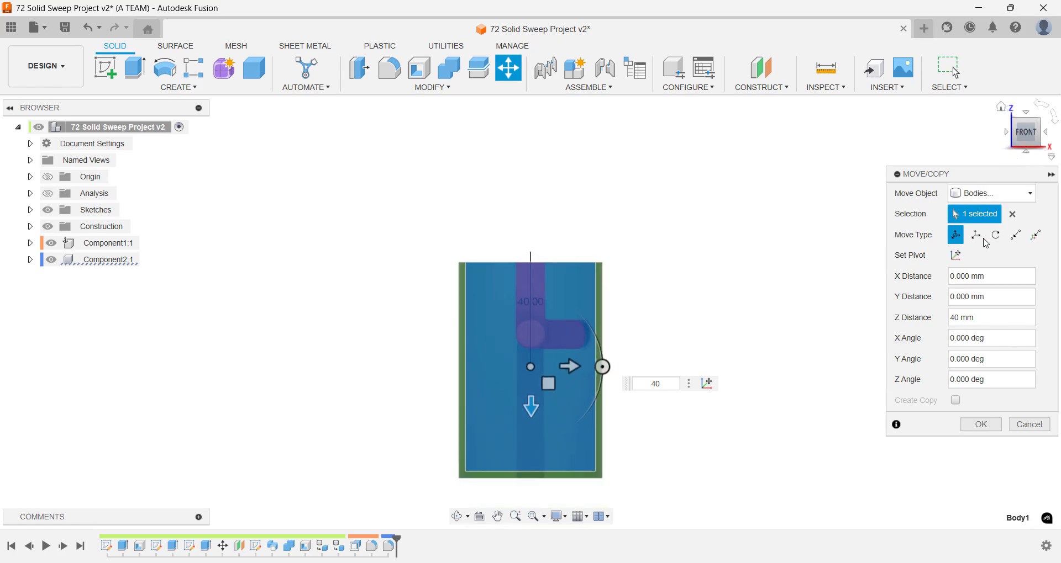
pyautogui.click(979, 425)
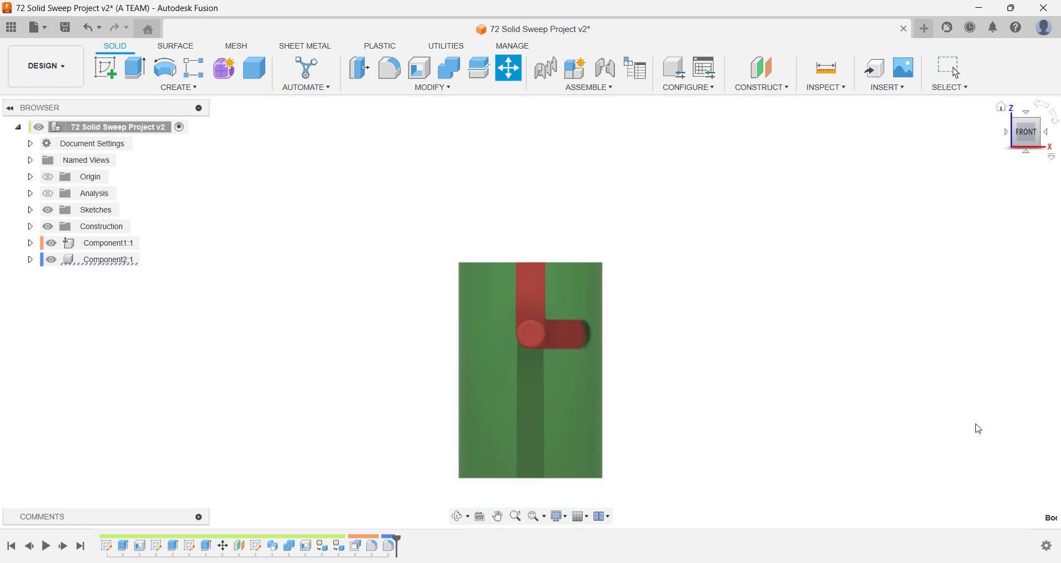
pyautogui.click(948, 70)
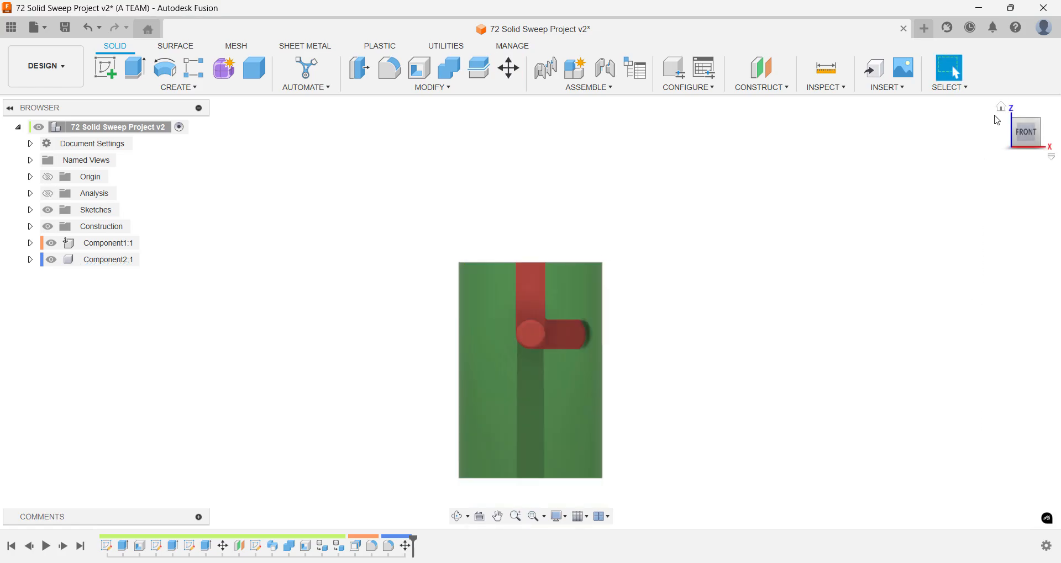